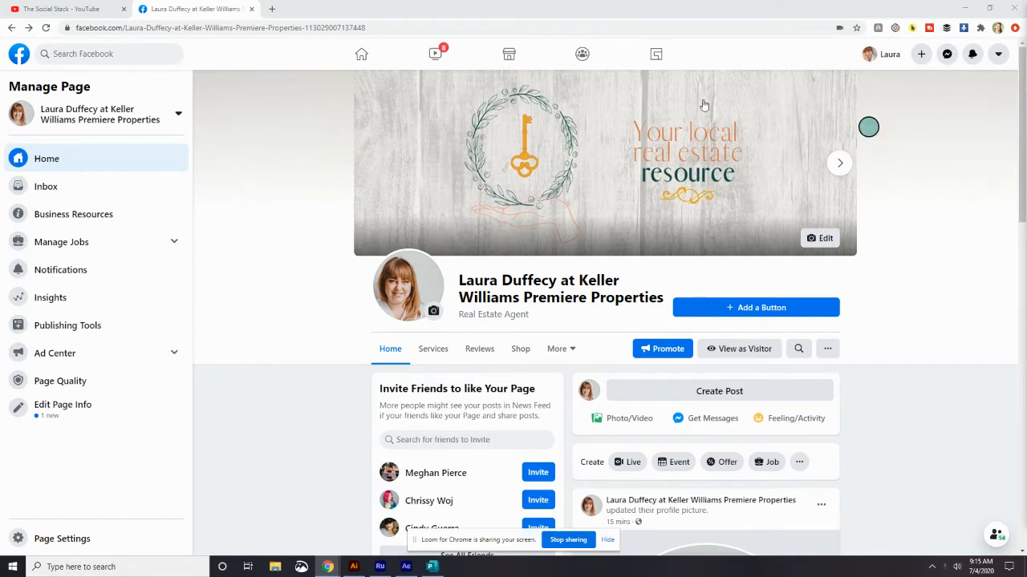
mouse_move(1000, 305)
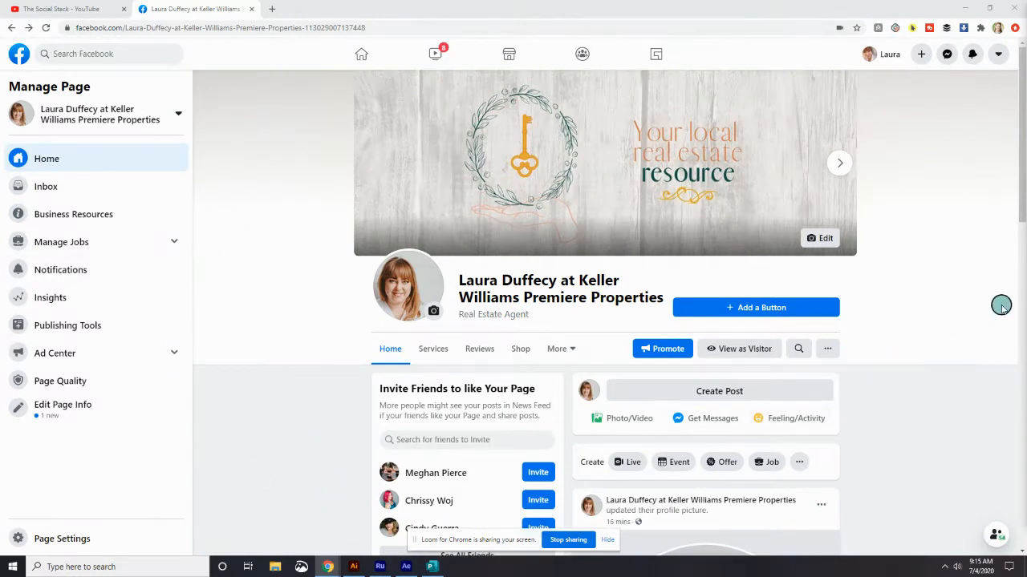
Step: Open the page switcher to list both managed pages, with Keller Williams checked
scroll(down, 3)
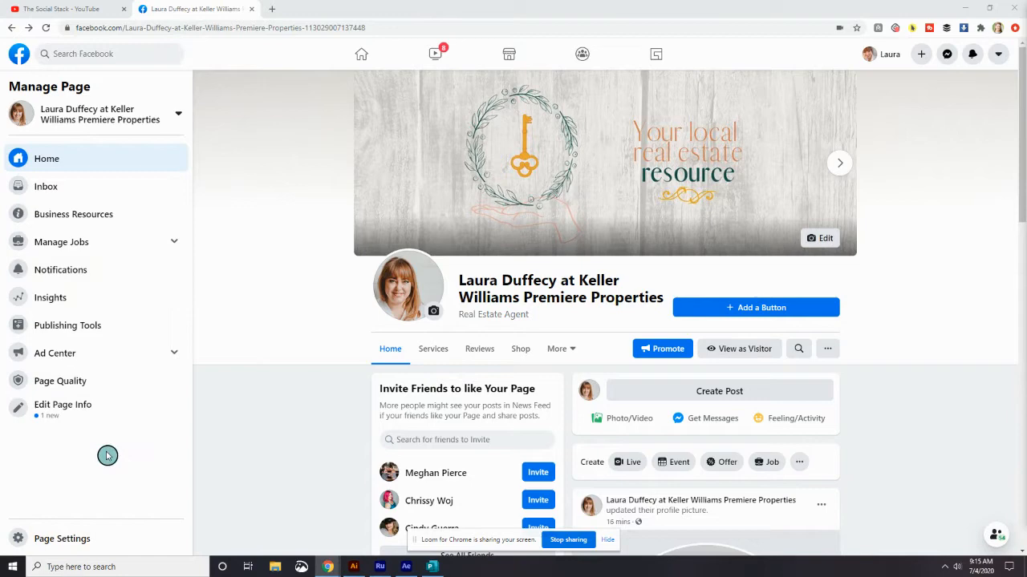
mouse_move(92, 409)
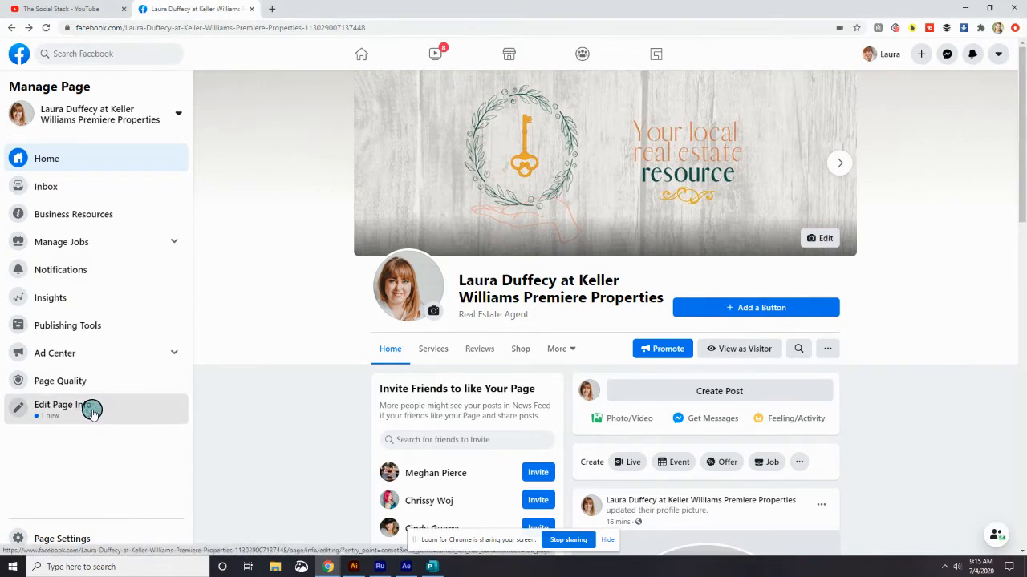
click(88, 409)
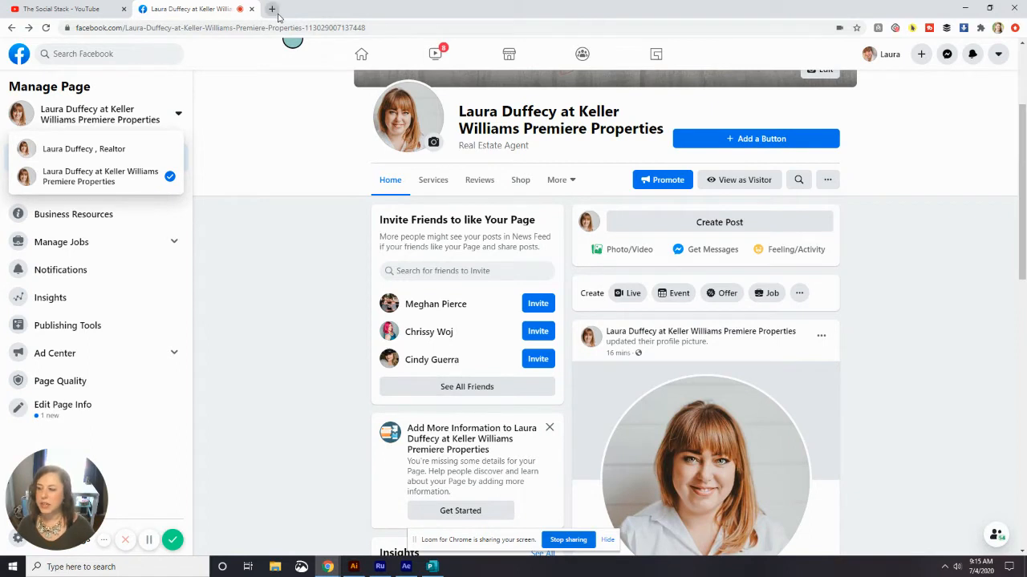
mouse_move(271, 9)
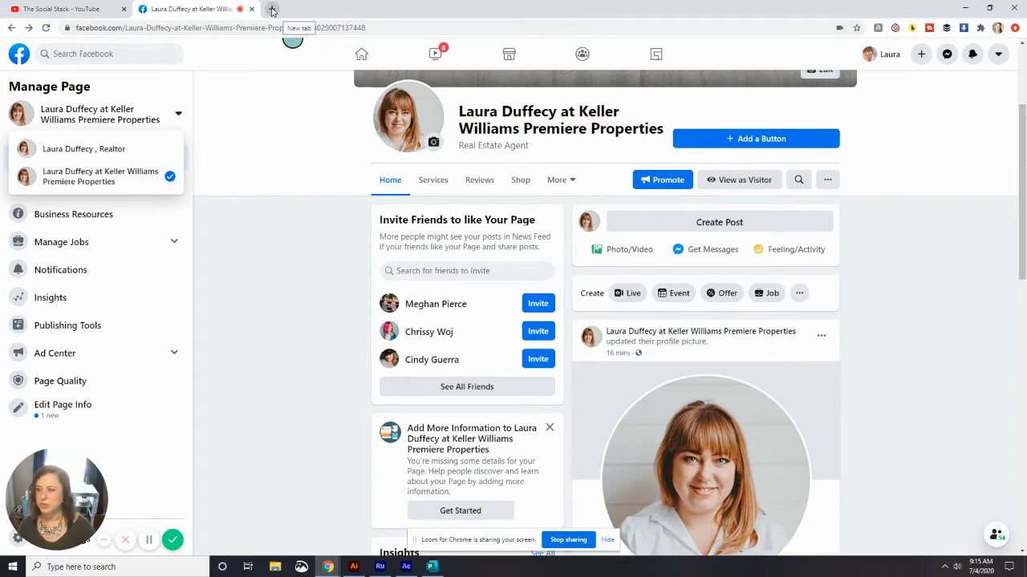
click(271, 18)
text(facebook.com/TheSocialStack/)
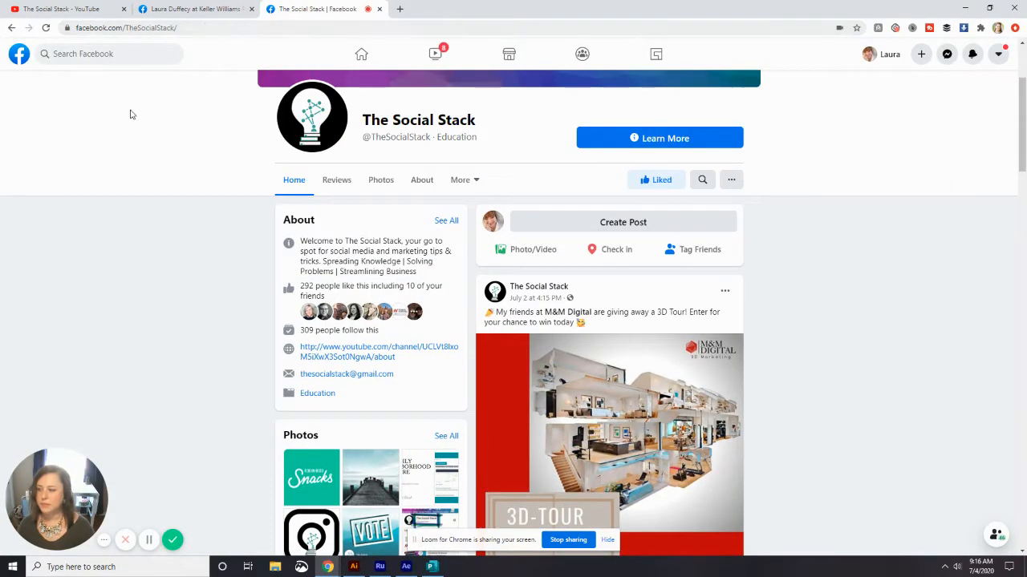
click(160, 27)
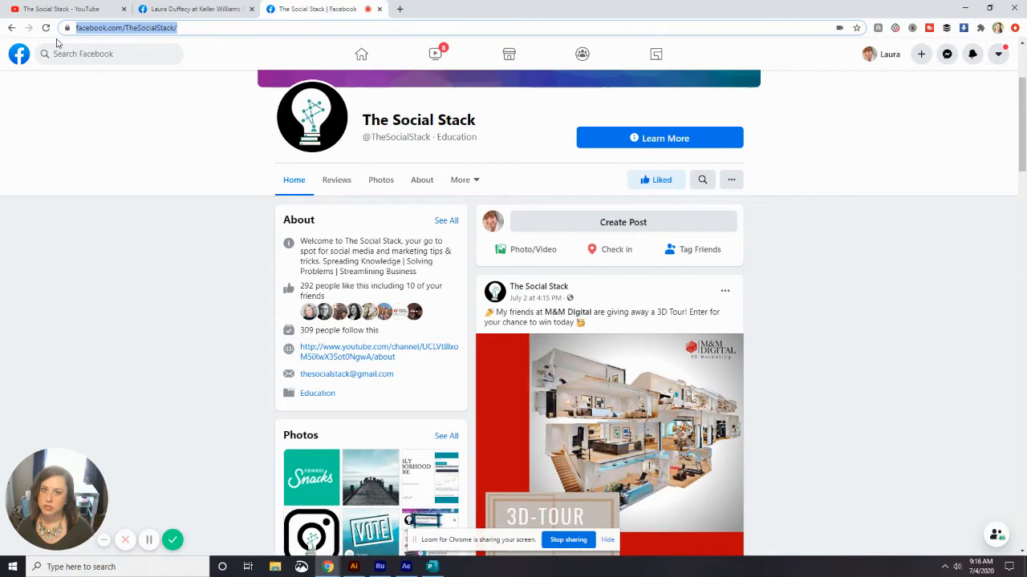
click(192, 9)
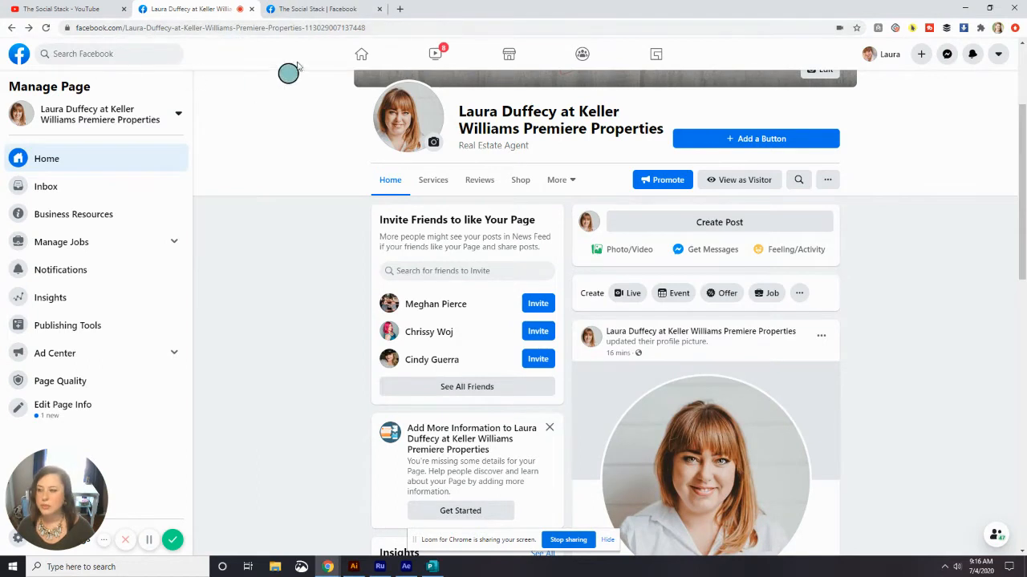
mouse_move(178, 318)
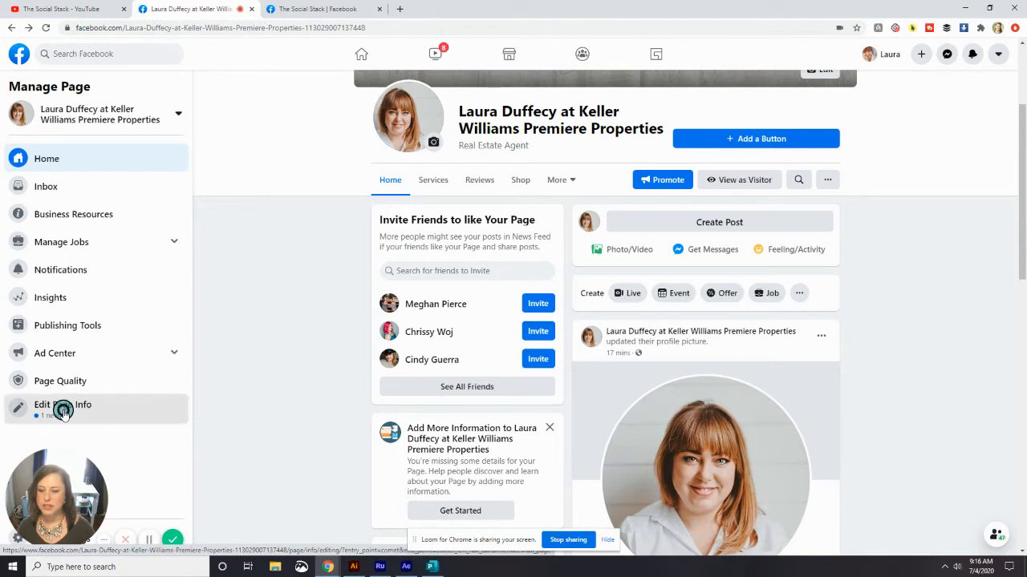
Step: Open Edit Page Info from the left Manage Page sidebar
click(61, 408)
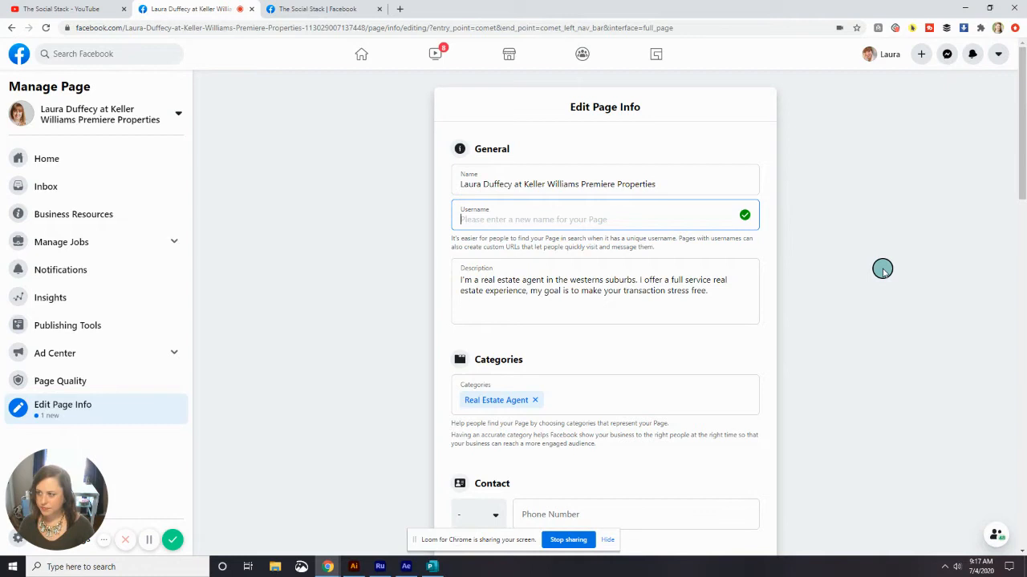
Step: Try the username 'Laur', then go back Home and reopen the Edit Page Info form
text(L)
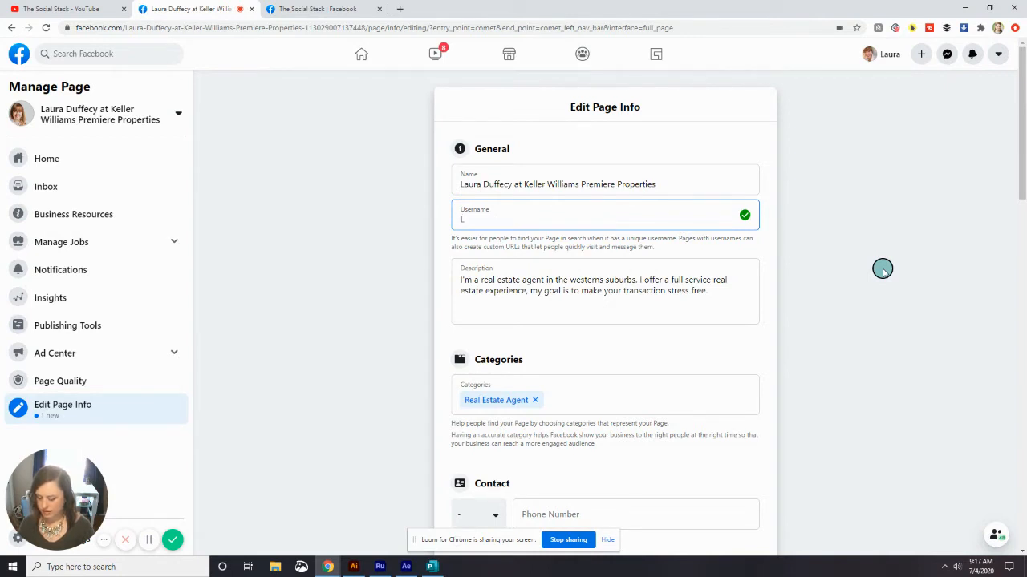
text(auraSells)
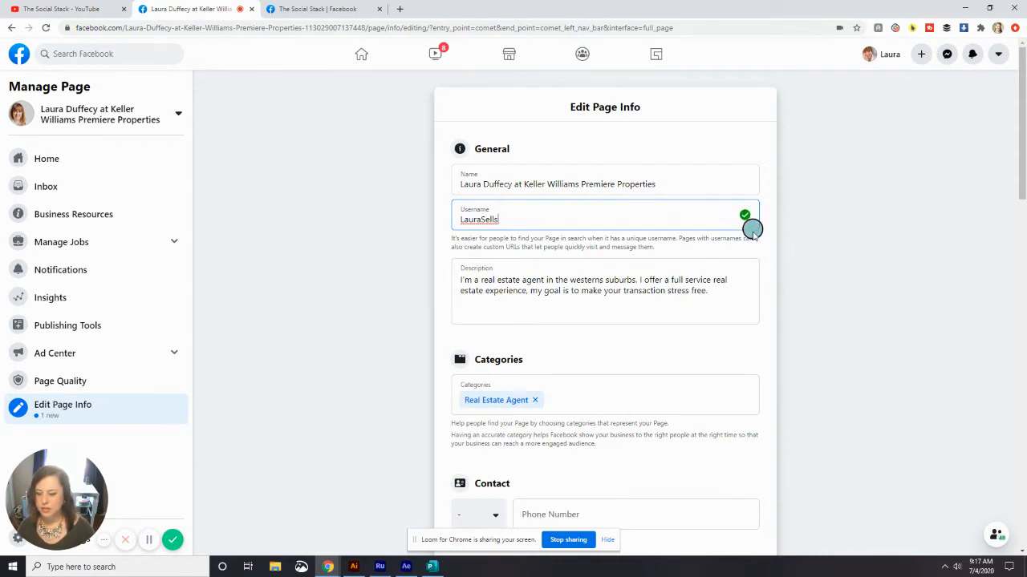
scroll(down, 3)
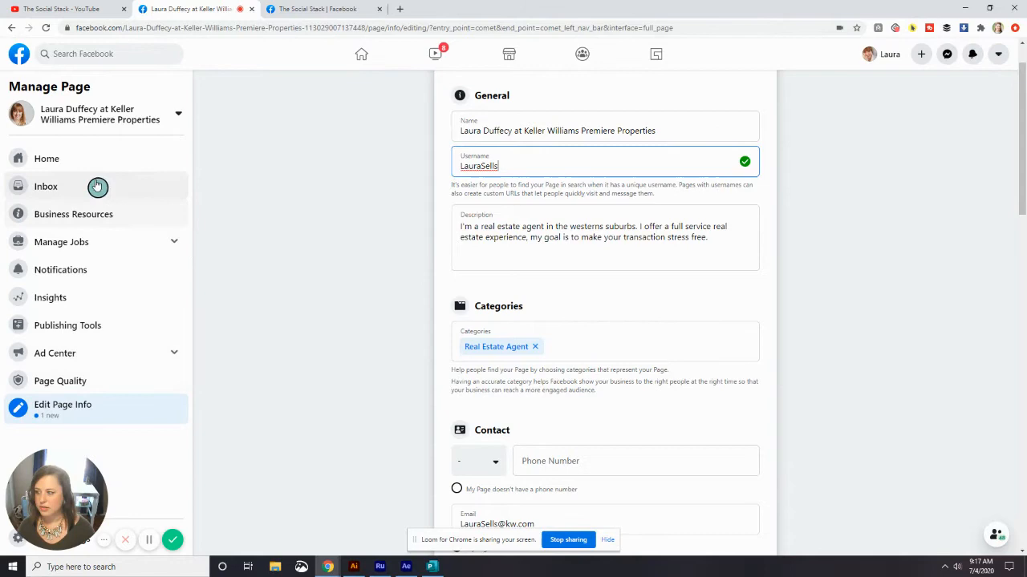
click(46, 158)
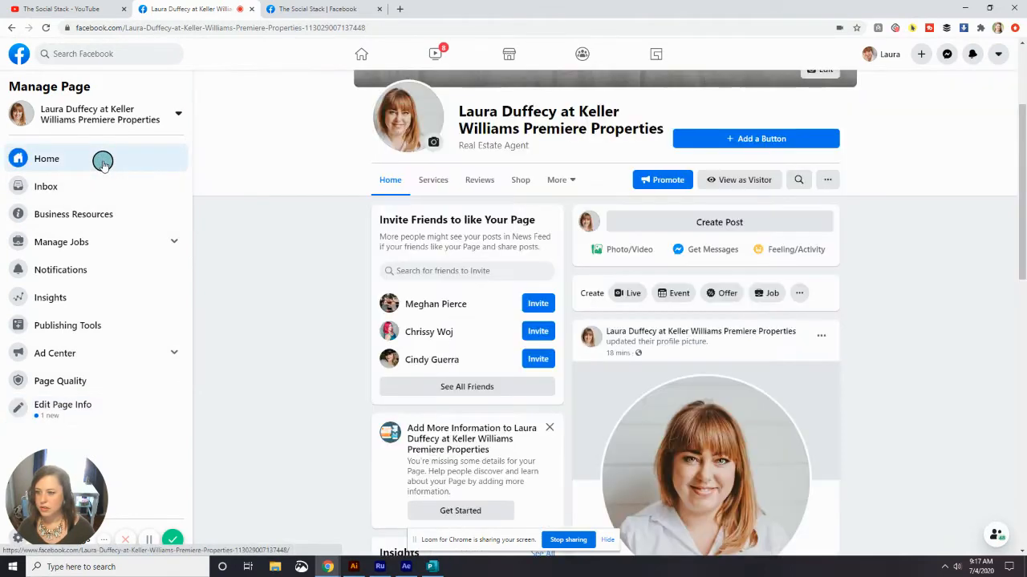
click(62, 405)
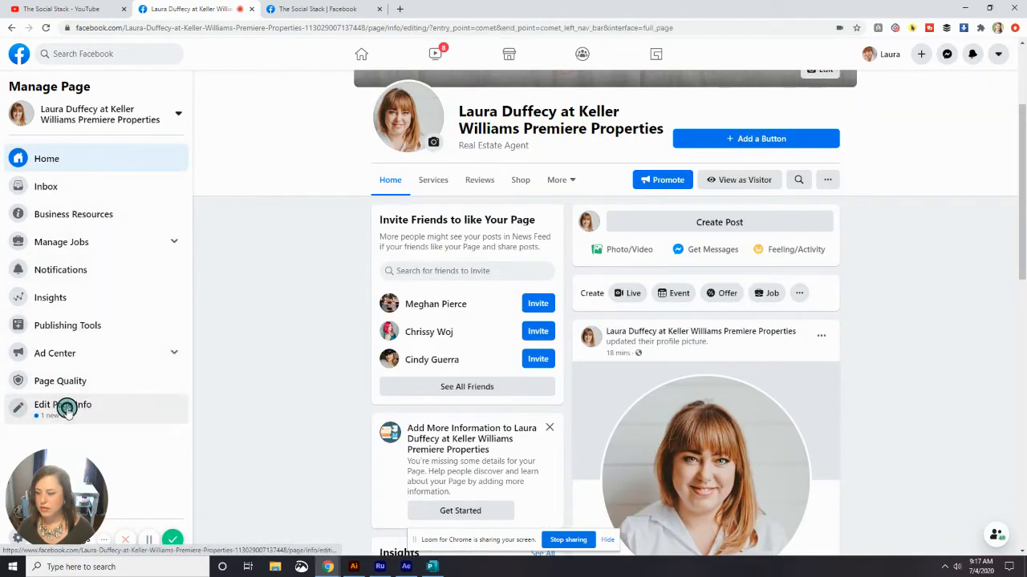
click(66, 405)
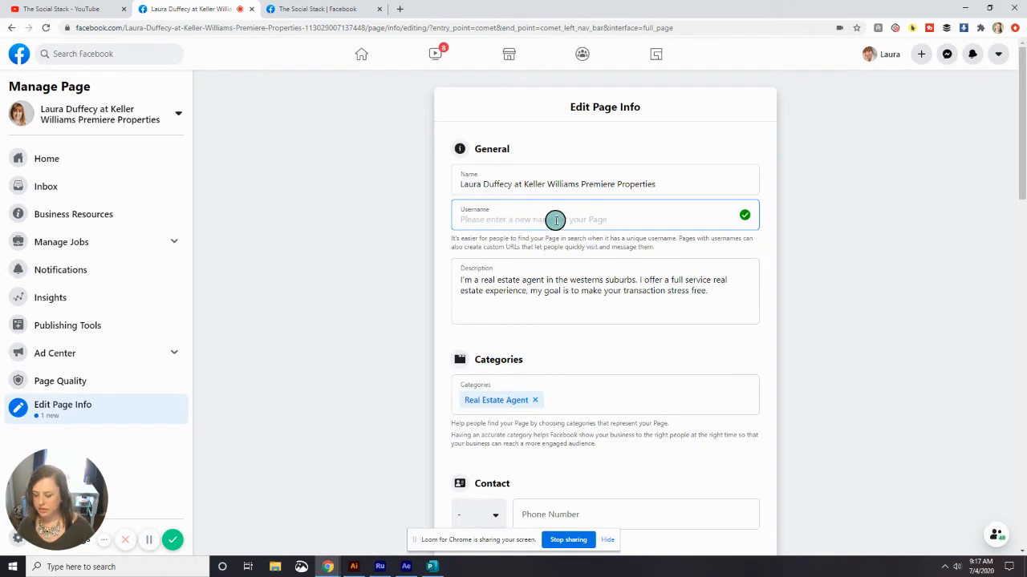
text(Laura)
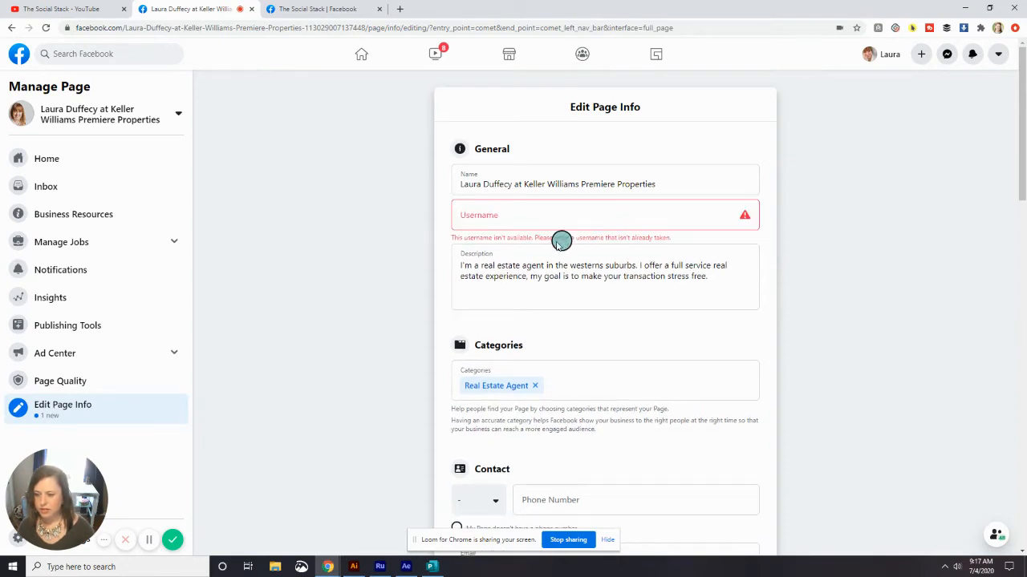
mouse_move(676, 239)
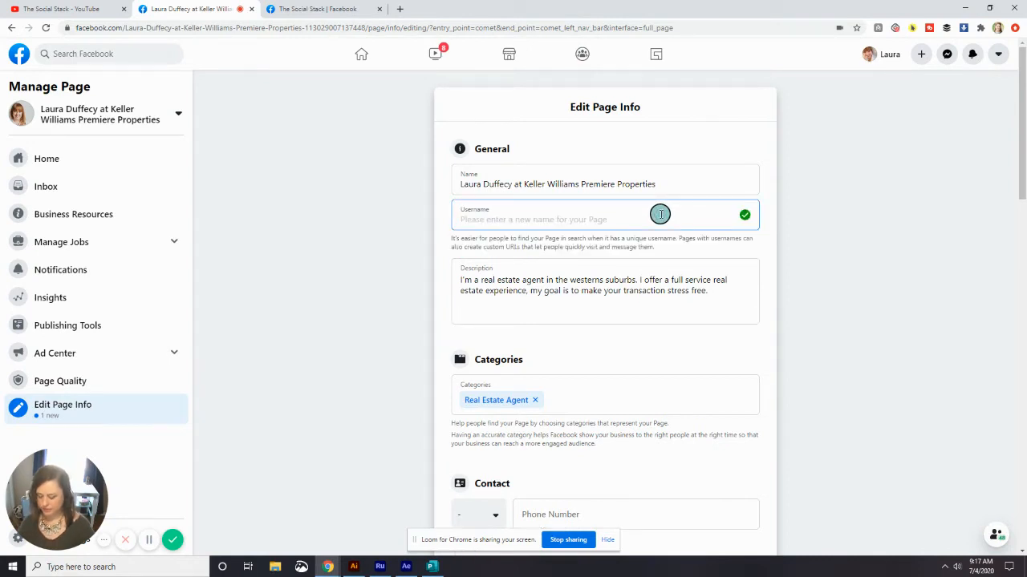
text(Laura)
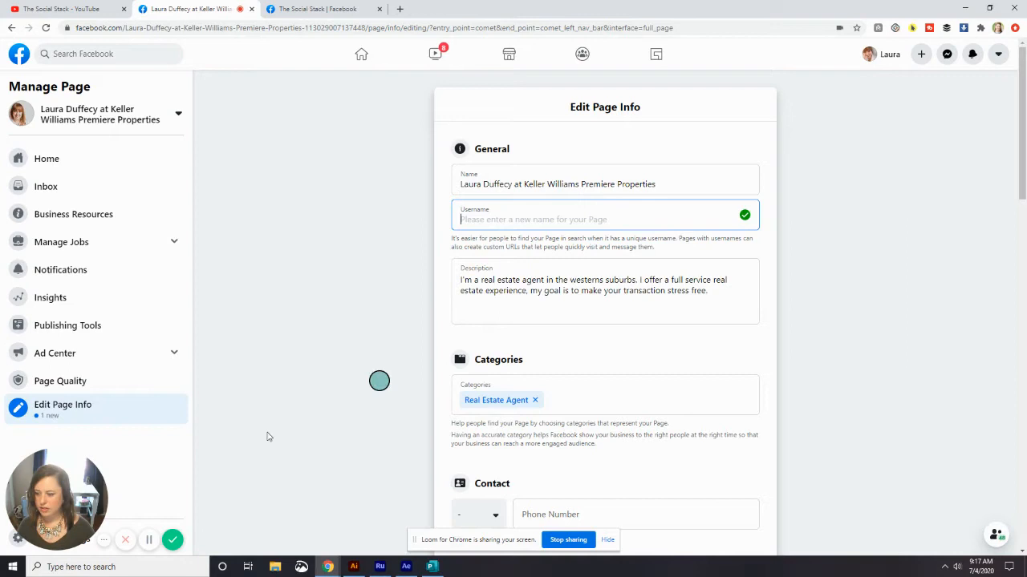
mouse_move(149, 540)
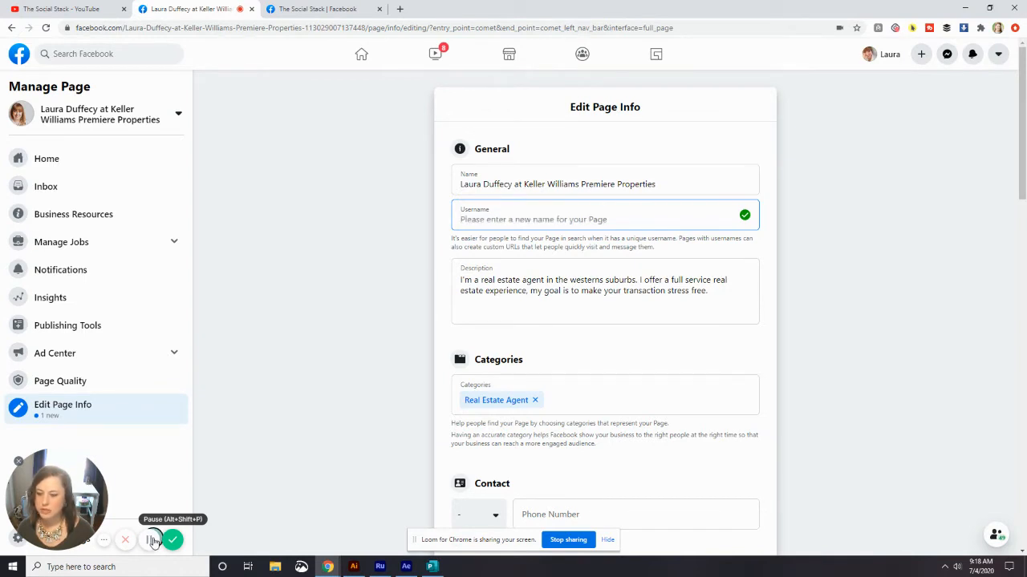
text(LauraDuffecySells)
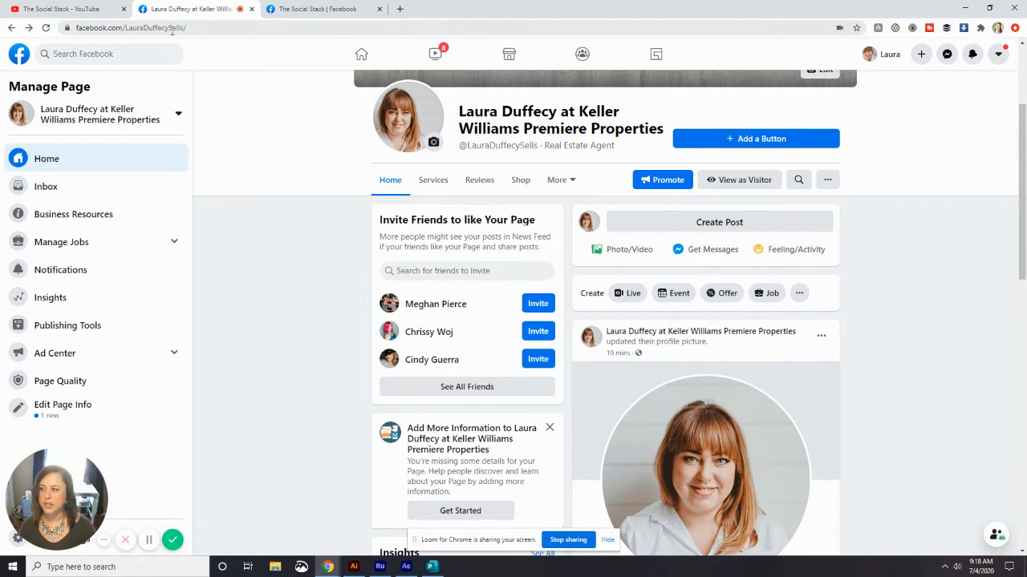
mouse_move(256, 60)
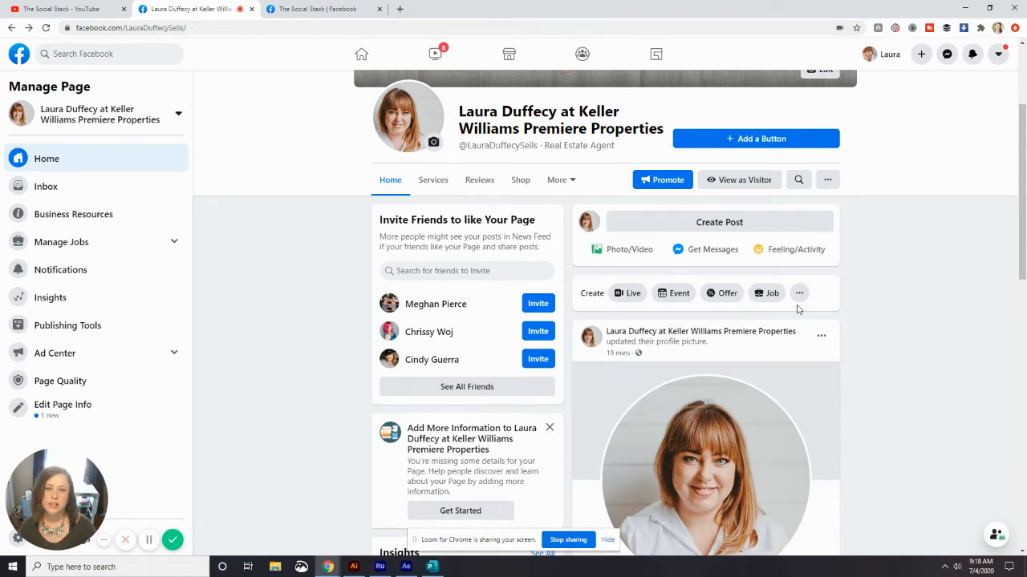
scroll(down, 3)
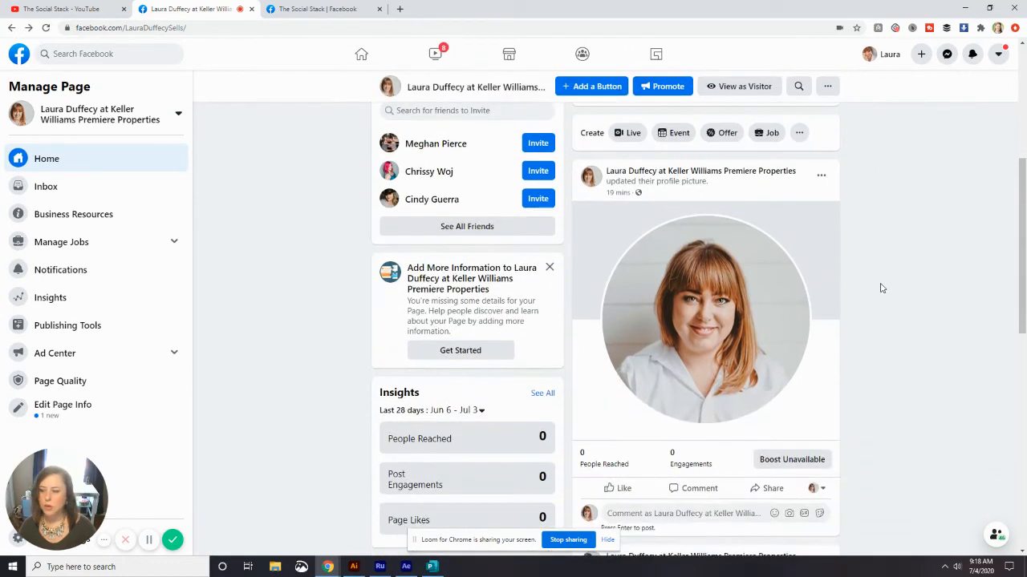
mouse_move(978, 354)
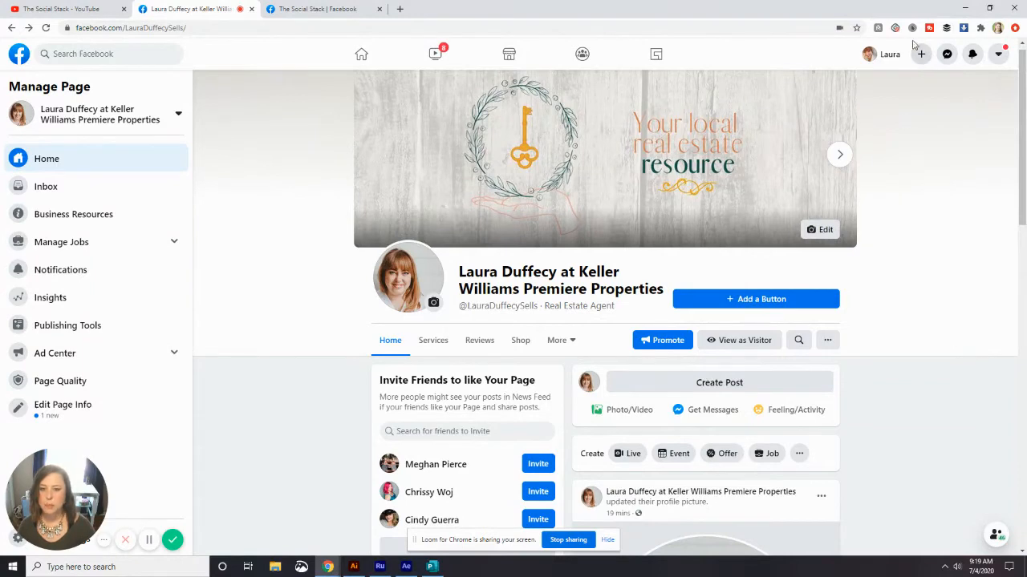
click(767, 314)
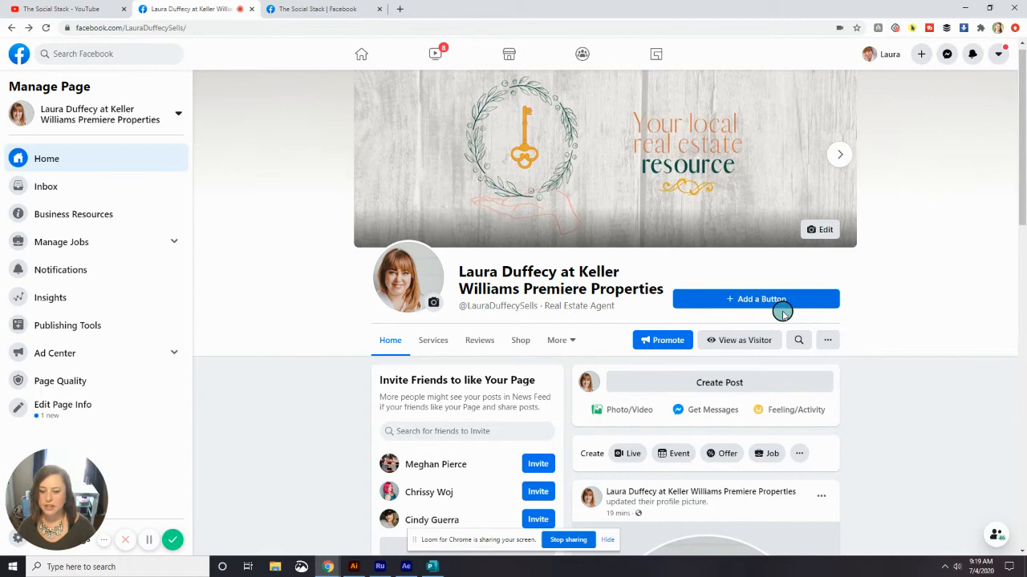
Step: Browse the Book Now, Call Now and Contact Us options, then choose Send Message
click(757, 299)
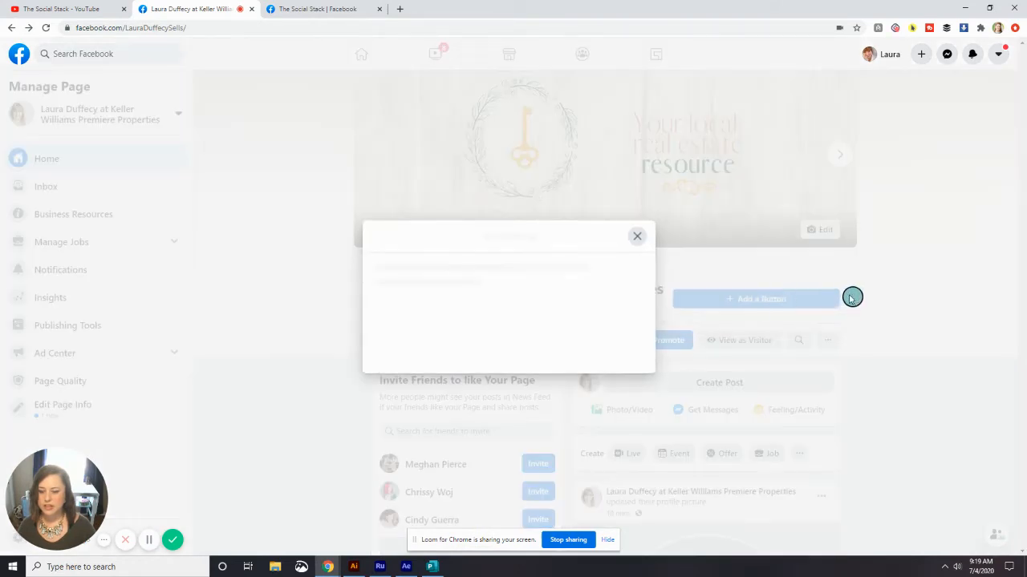
click(851, 298)
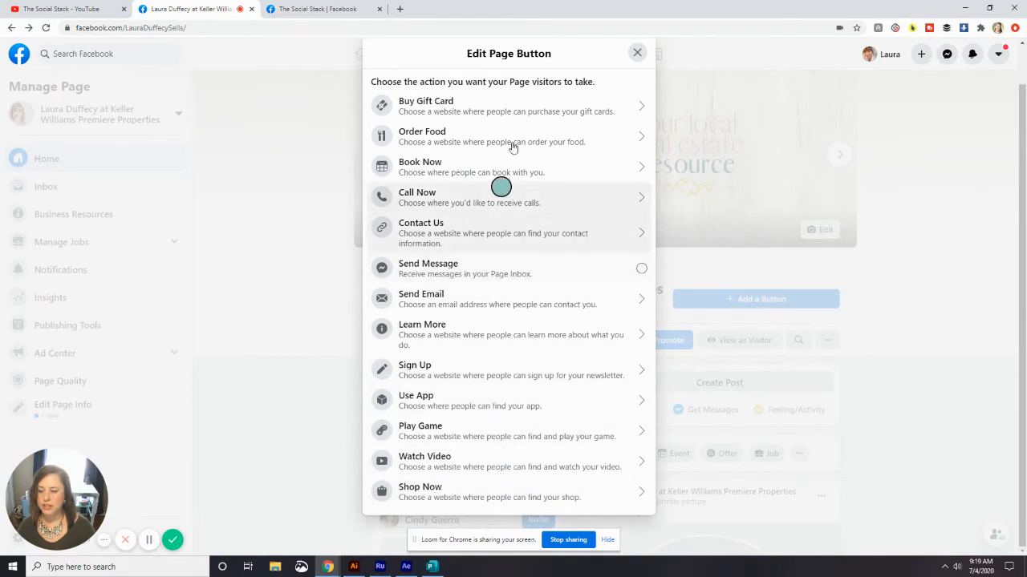
mouse_move(498, 418)
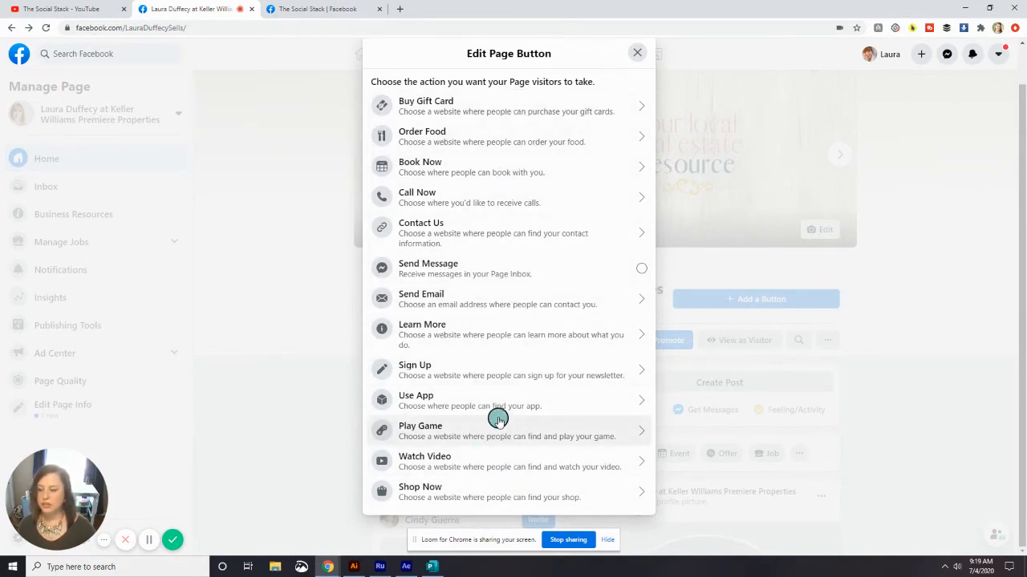
mouse_move(496, 358)
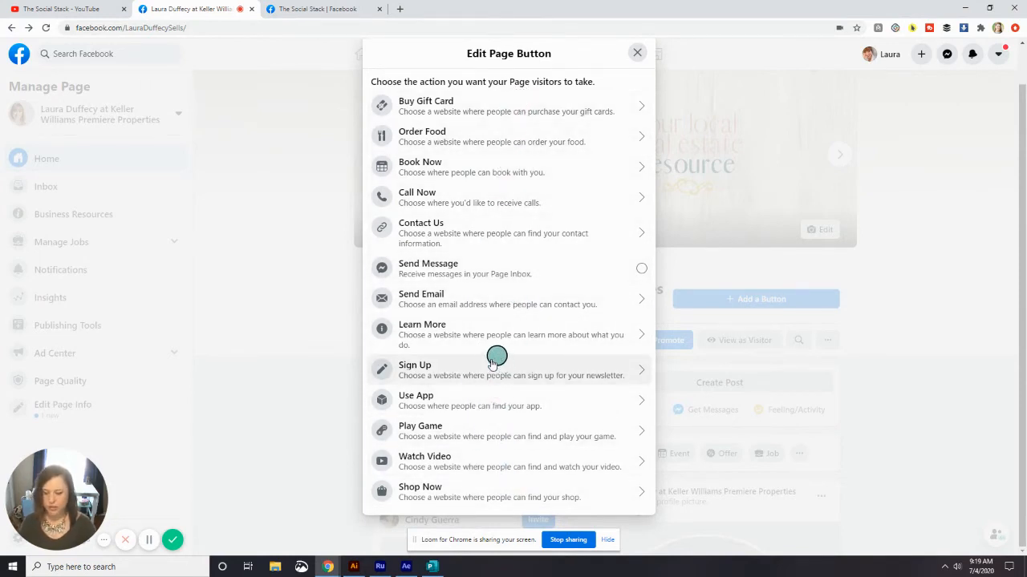
mouse_move(469, 116)
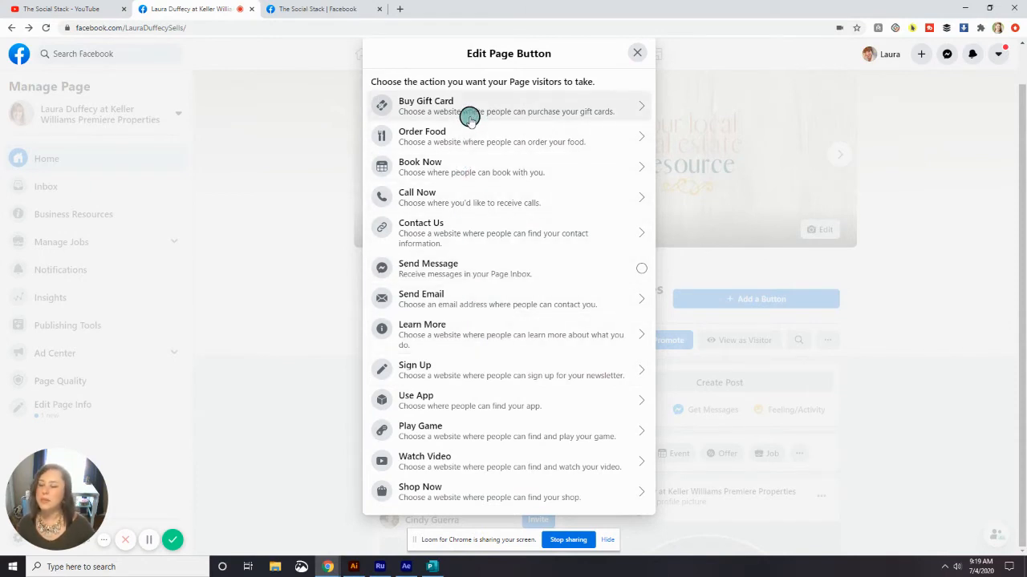
mouse_move(466, 136)
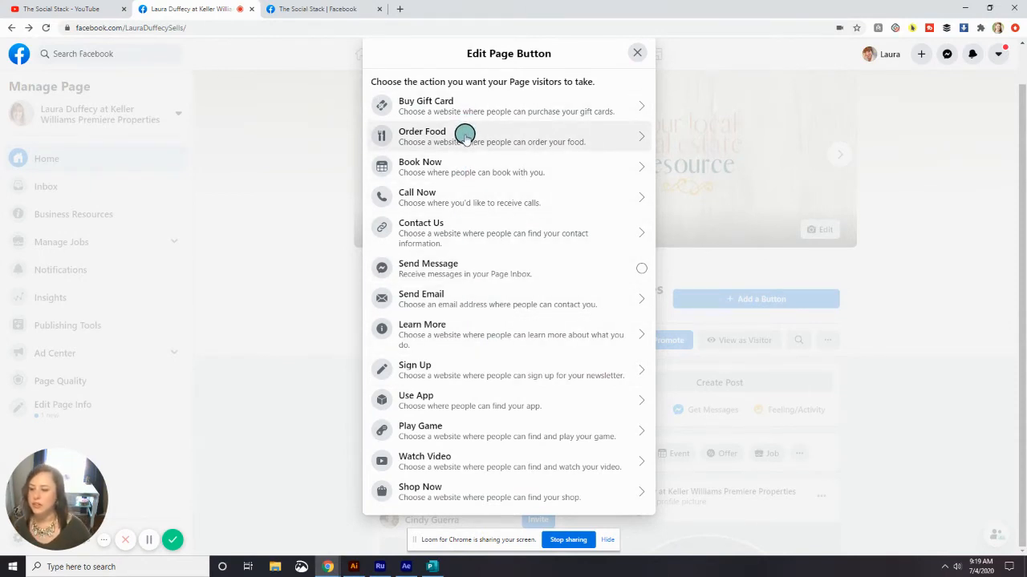
mouse_move(465, 167)
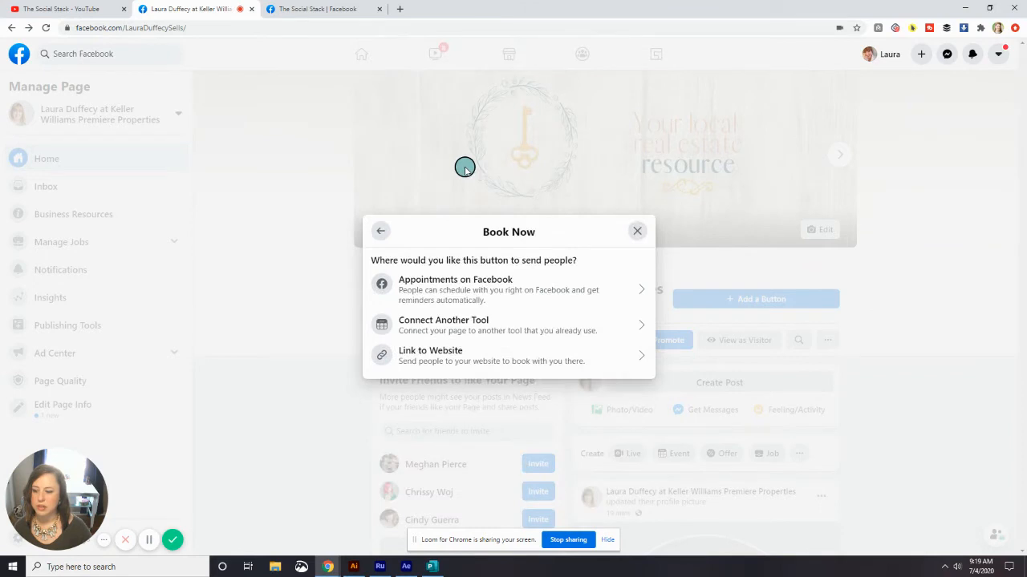
mouse_move(490, 361)
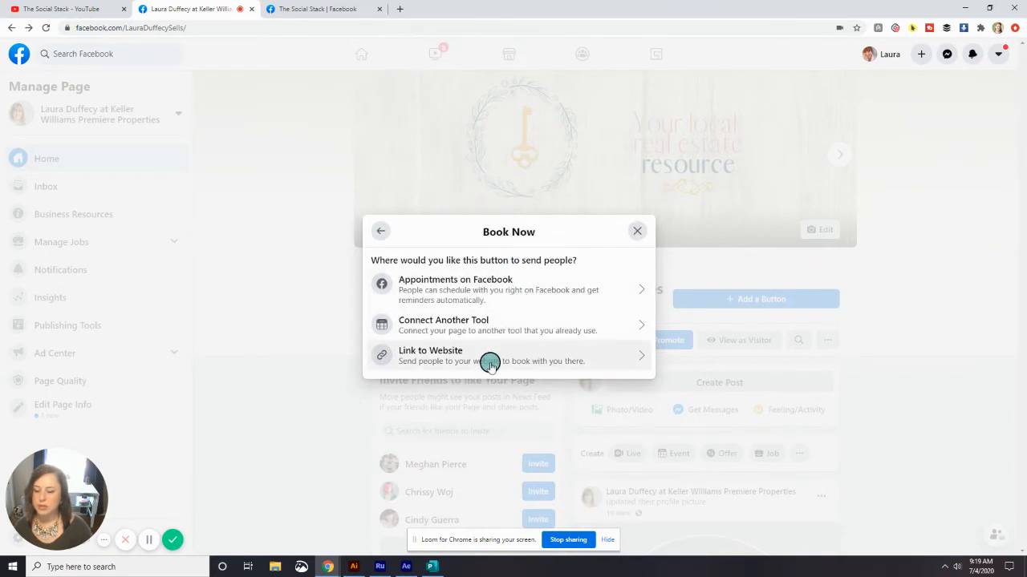
mouse_move(511, 327)
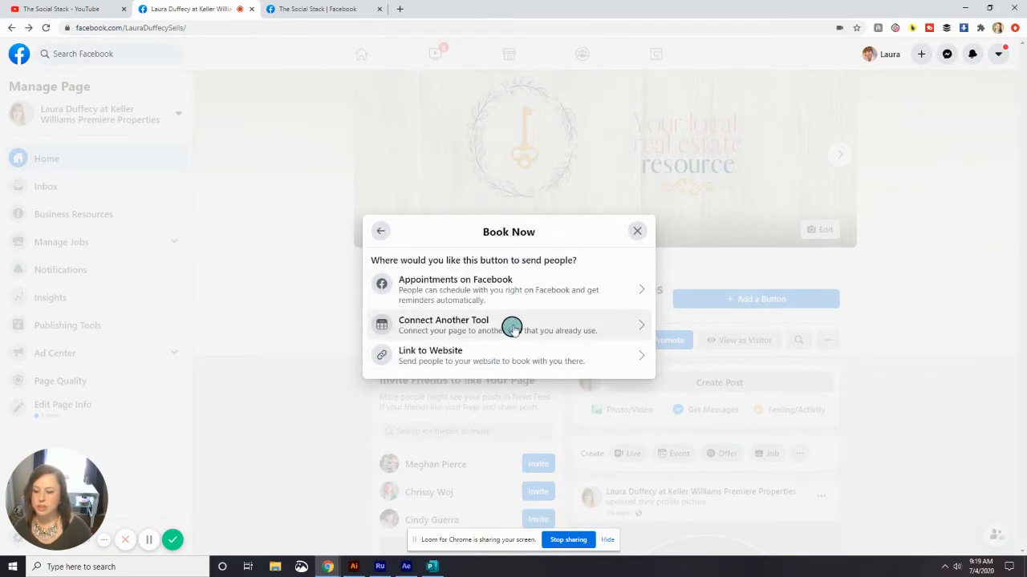
mouse_move(537, 286)
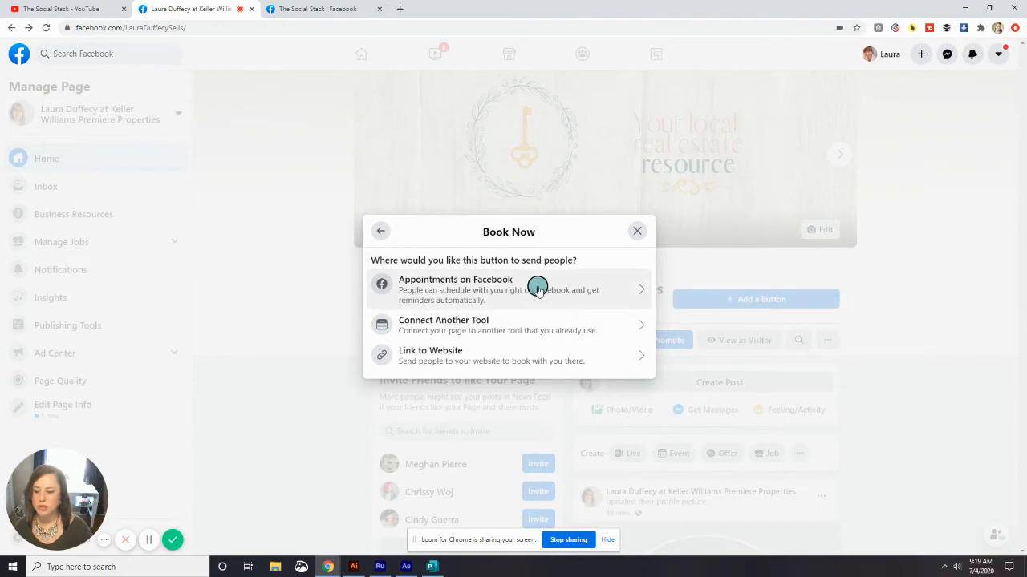
mouse_move(383, 231)
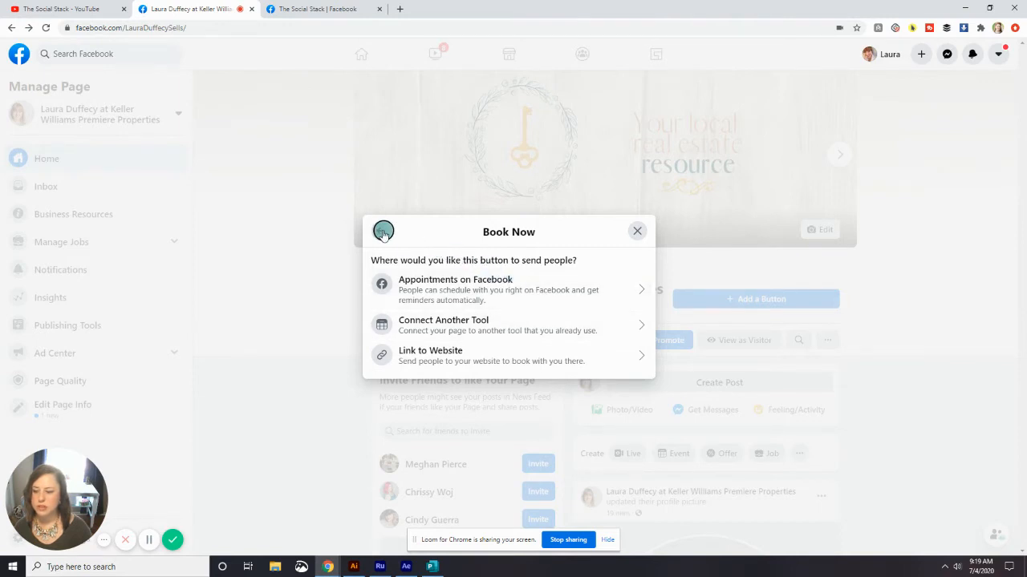
click(637, 231)
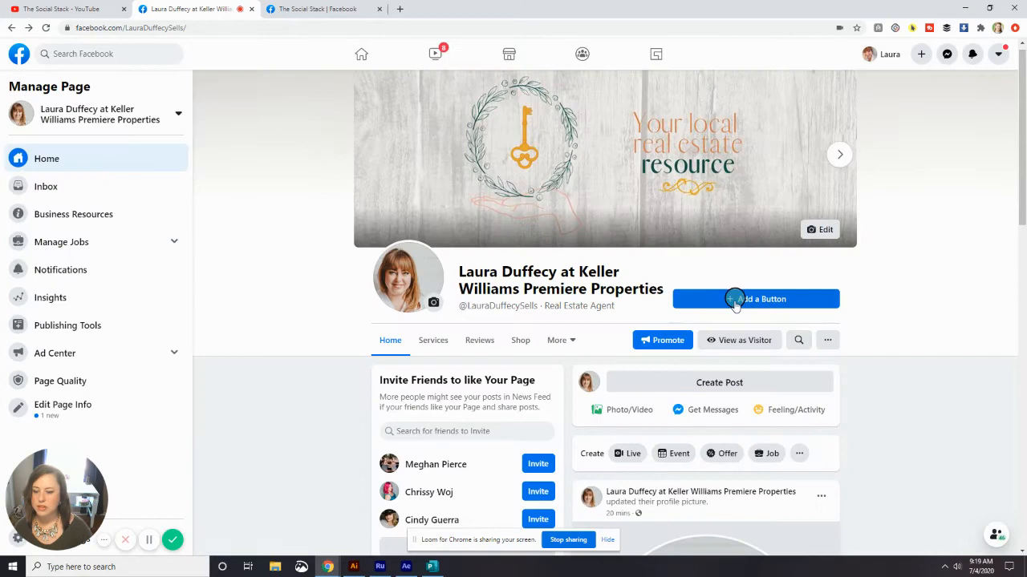
click(736, 298)
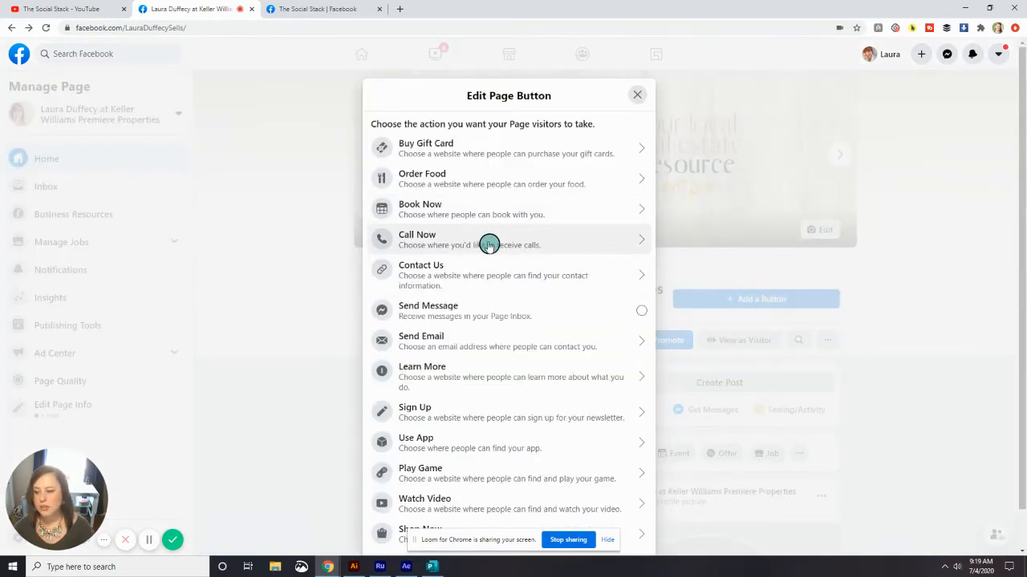
click(489, 239)
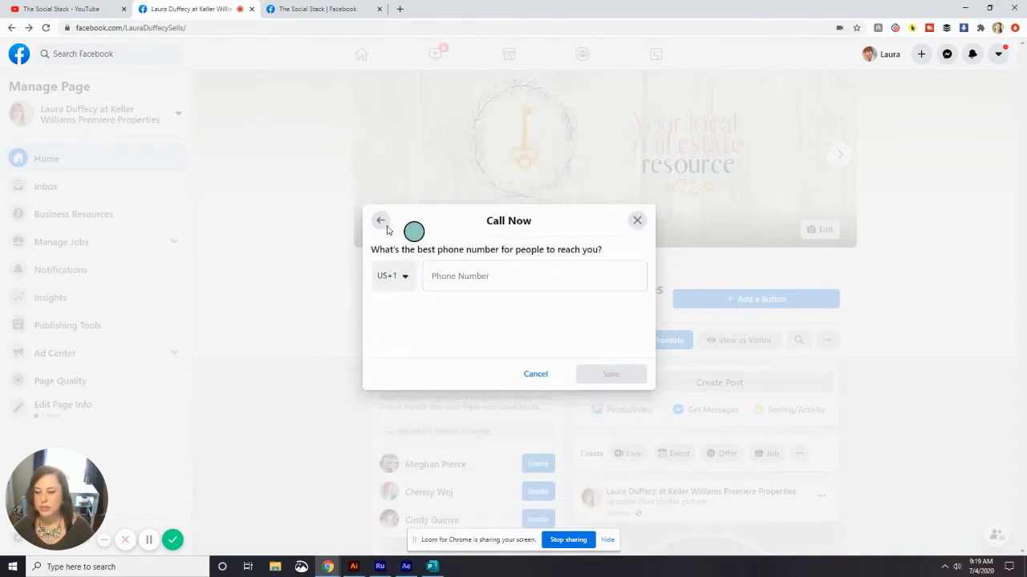
click(380, 220)
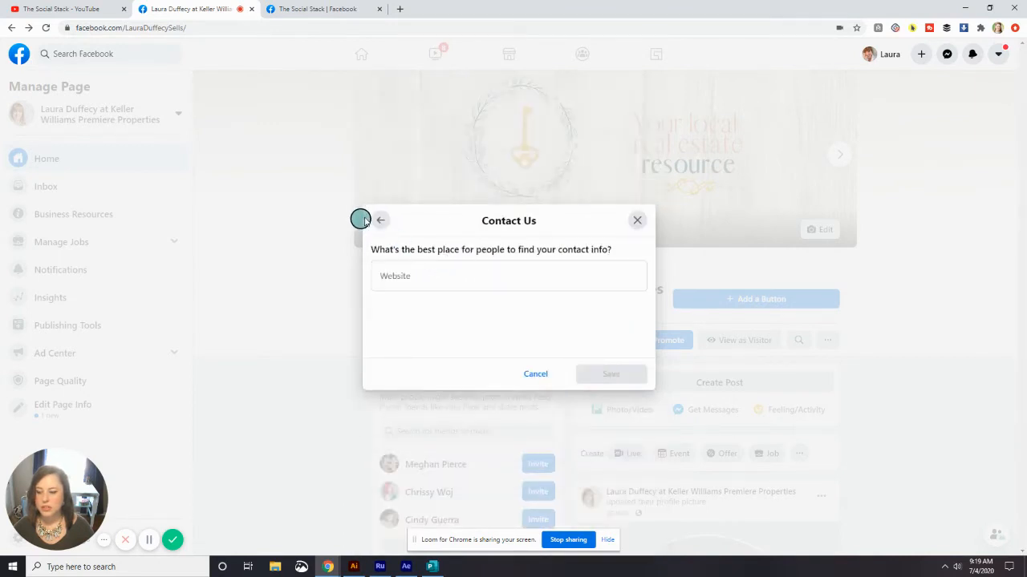
click(380, 220)
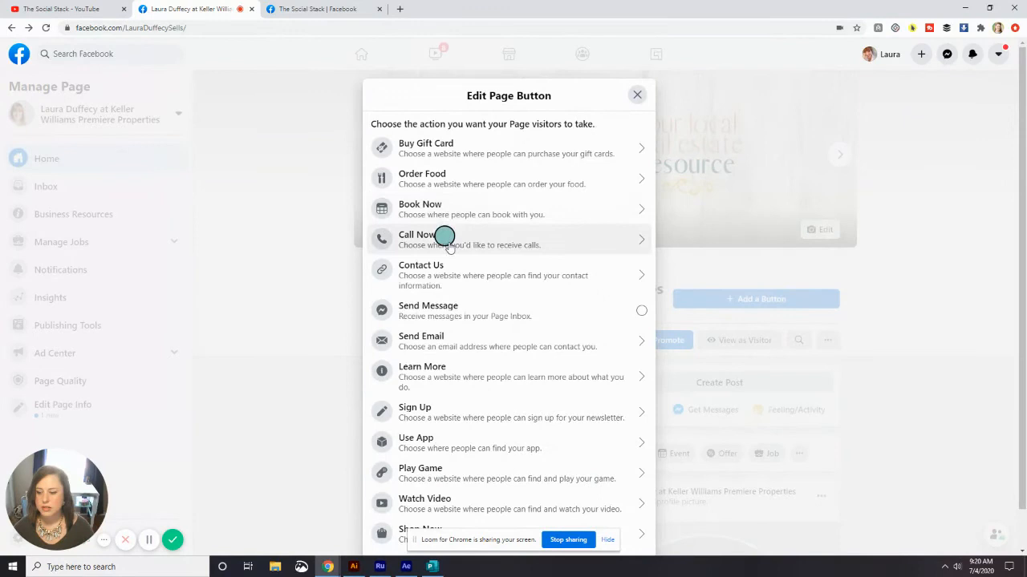
click(637, 94)
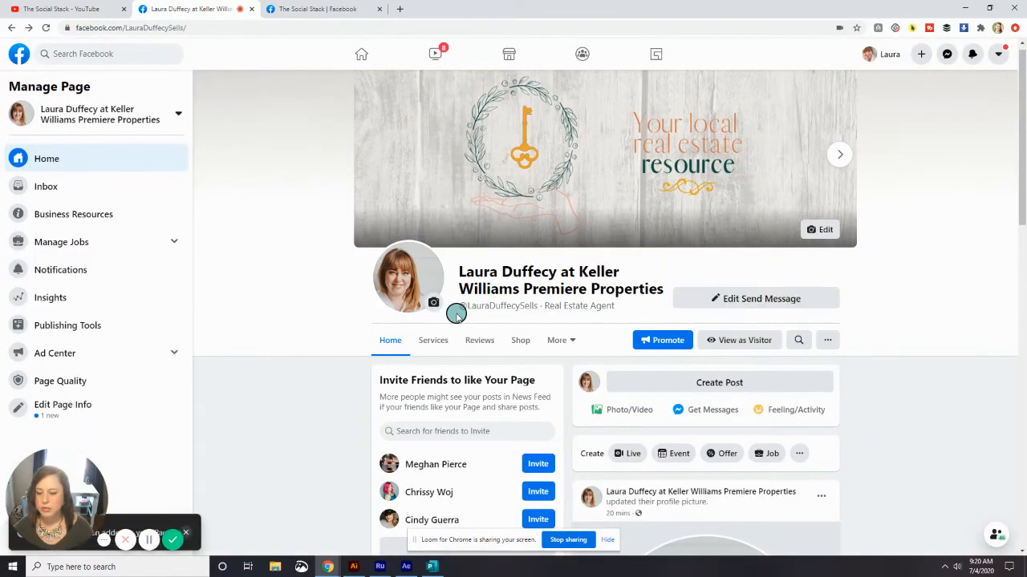
mouse_move(734, 288)
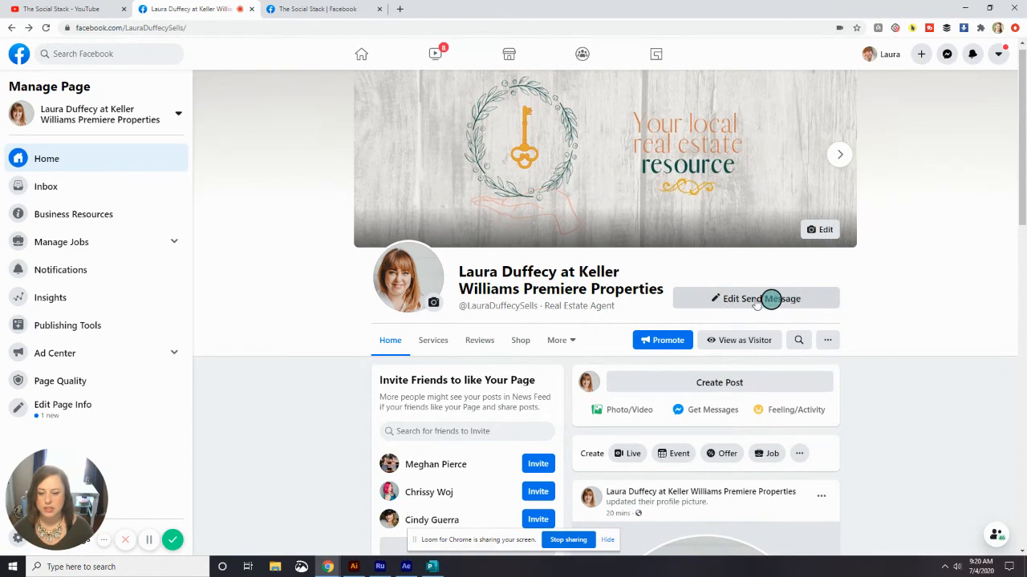
Step: Choose Delete Button from the Send Message button's options and confirm the deletion
click(756, 299)
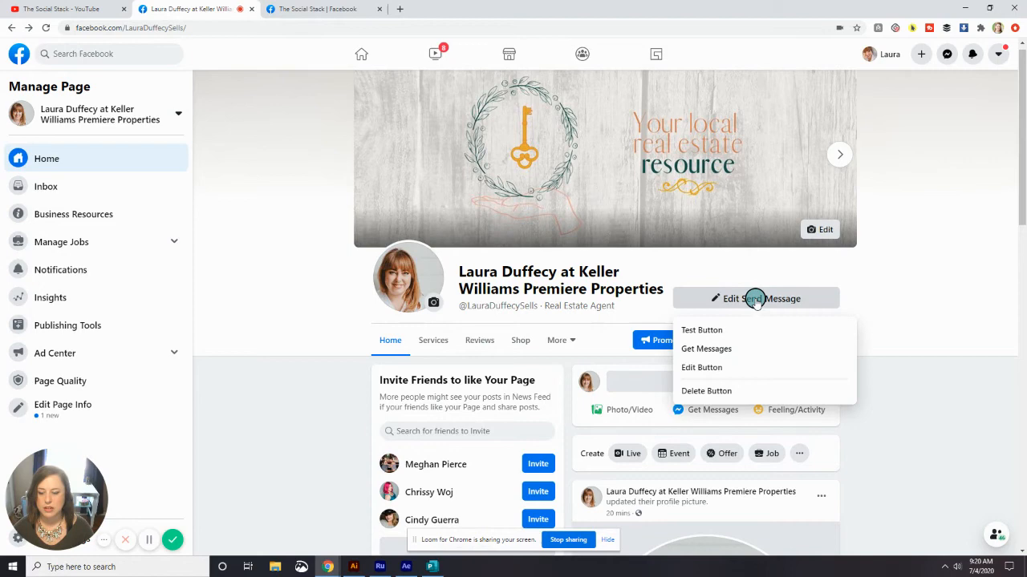
mouse_move(740, 315)
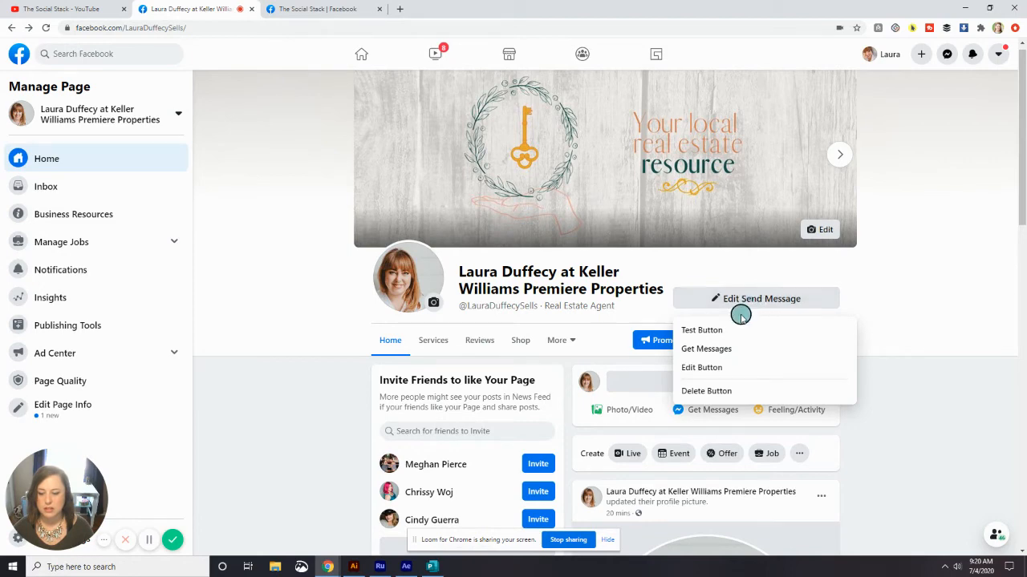
mouse_move(716, 390)
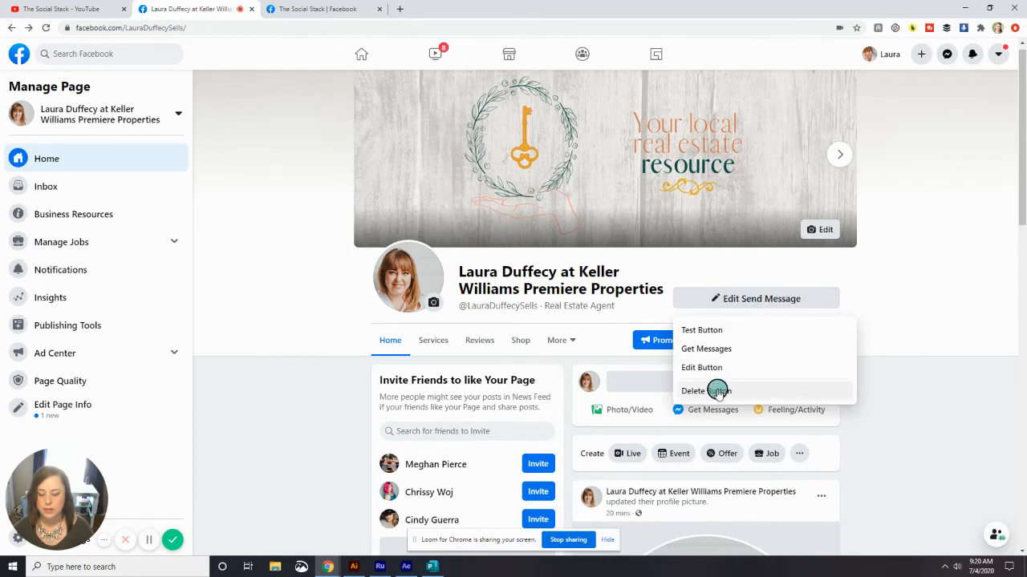
click(703, 390)
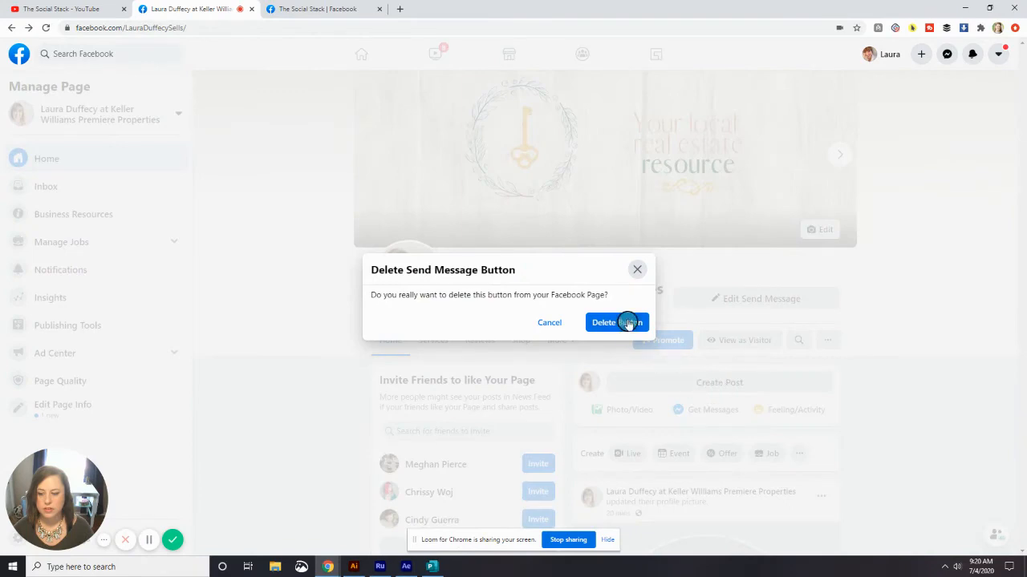
click(617, 322)
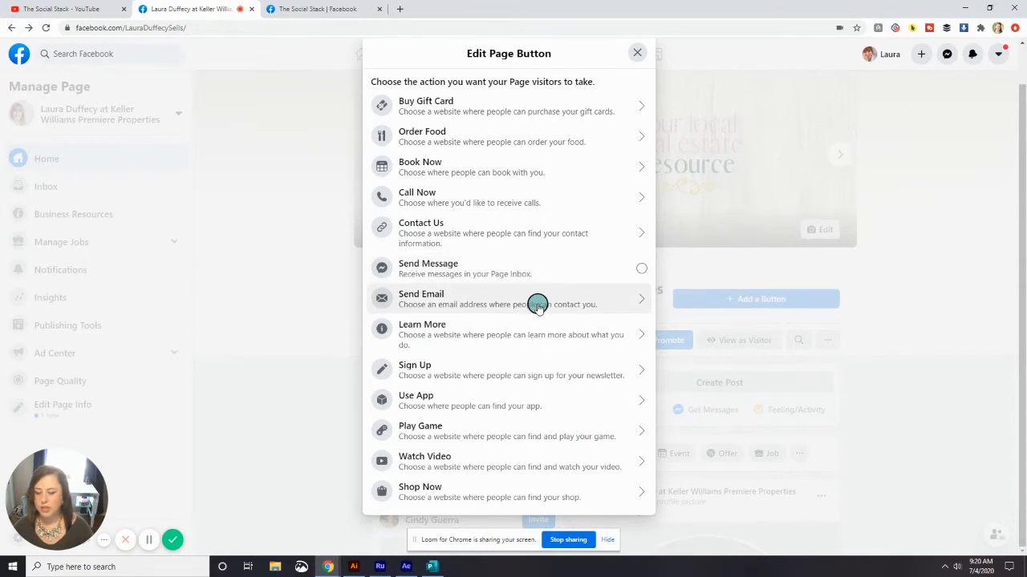
mouse_move(528, 324)
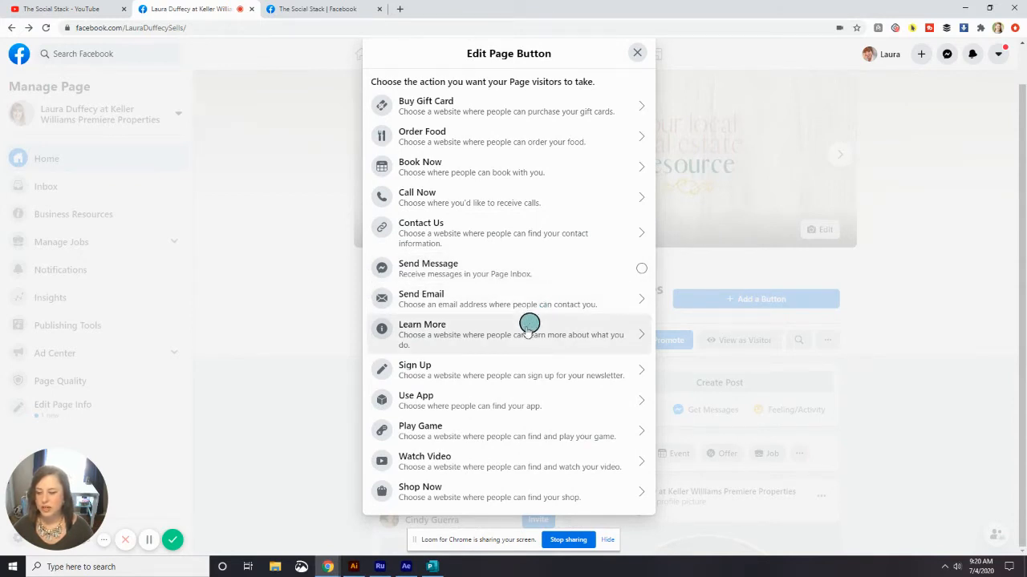
mouse_move(489, 365)
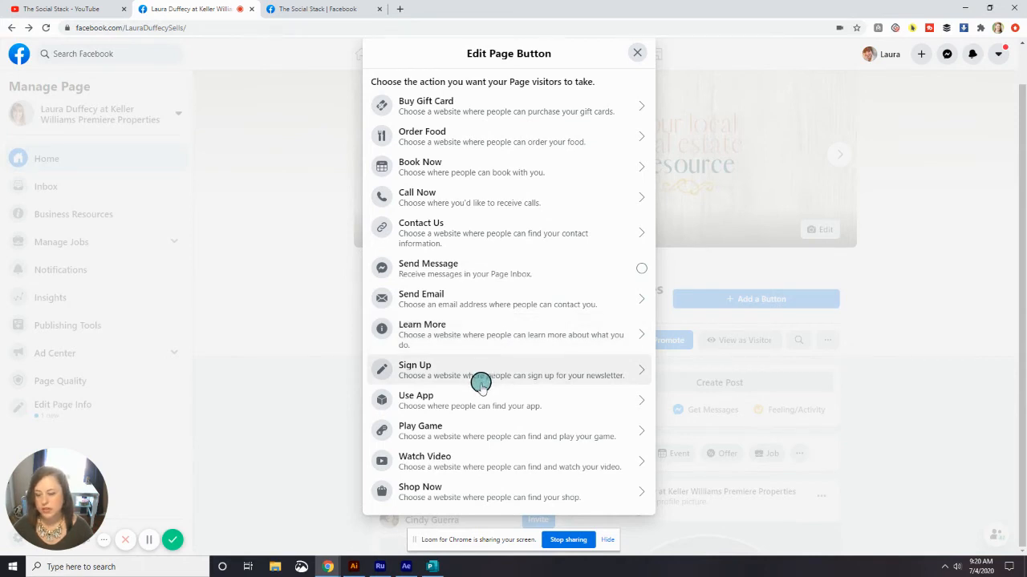
mouse_move(479, 404)
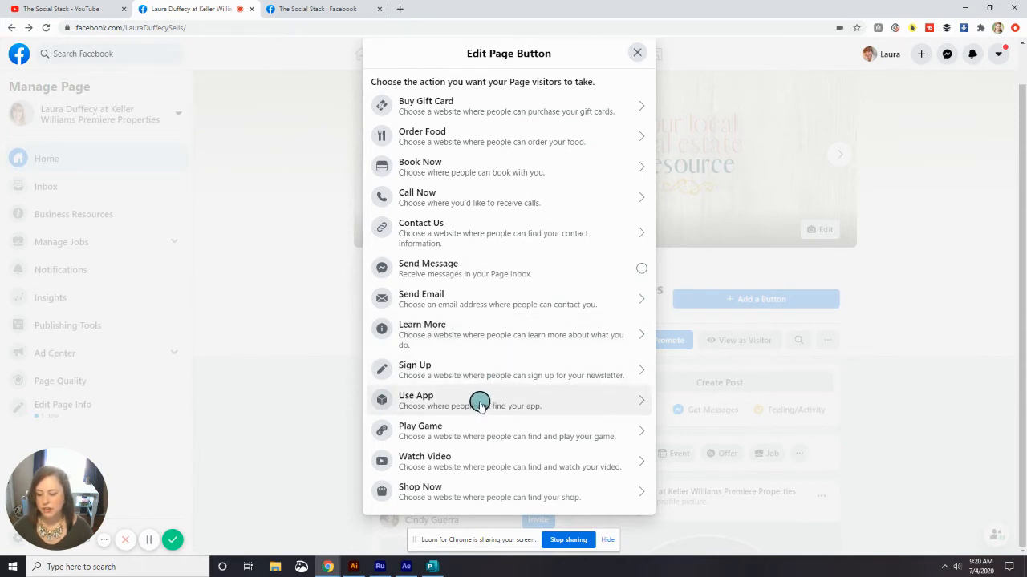
mouse_move(478, 403)
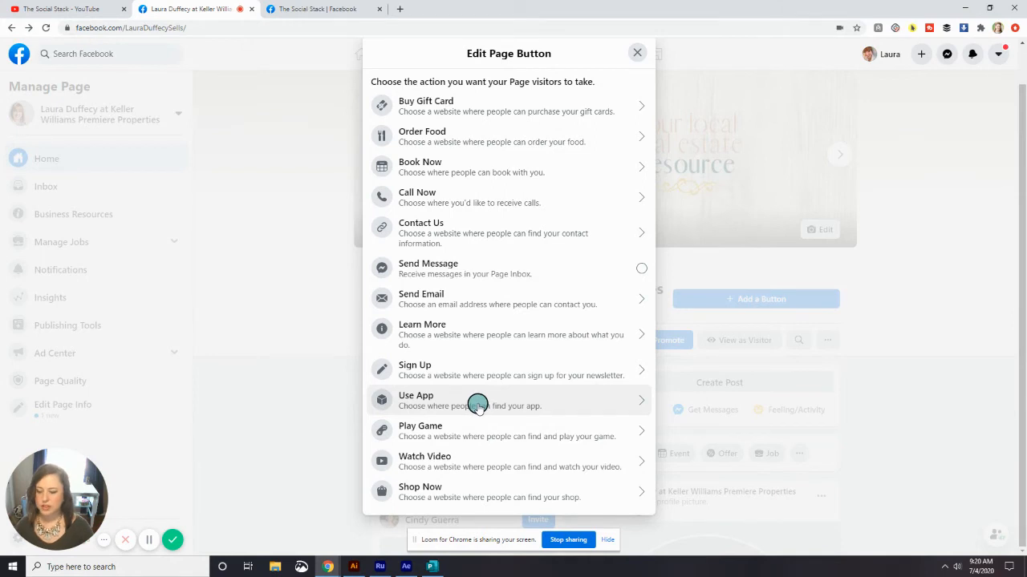
mouse_move(481, 403)
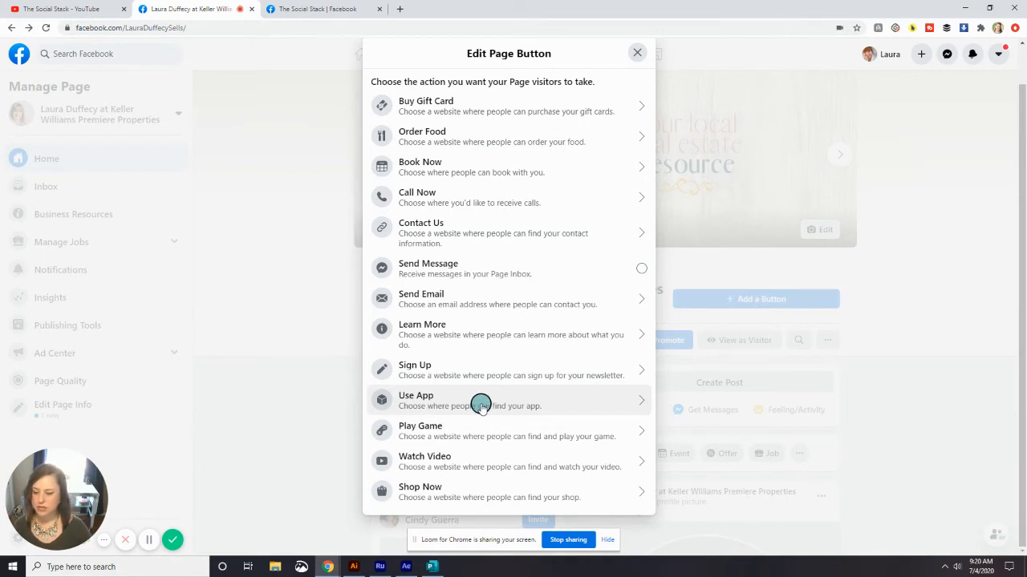
mouse_move(485, 401)
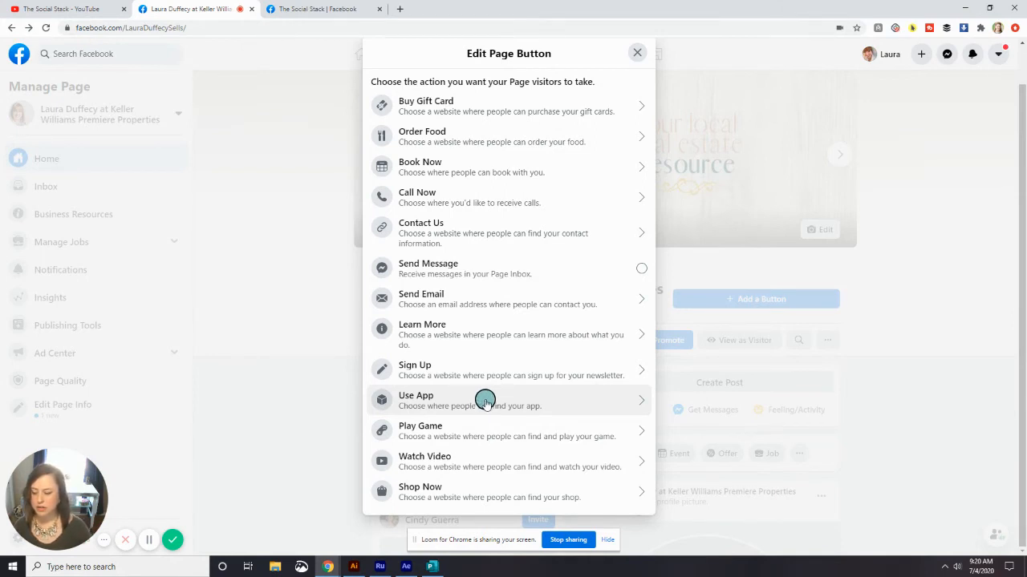
Step: Pick Use App in the Edit Page Button dialog
click(485, 399)
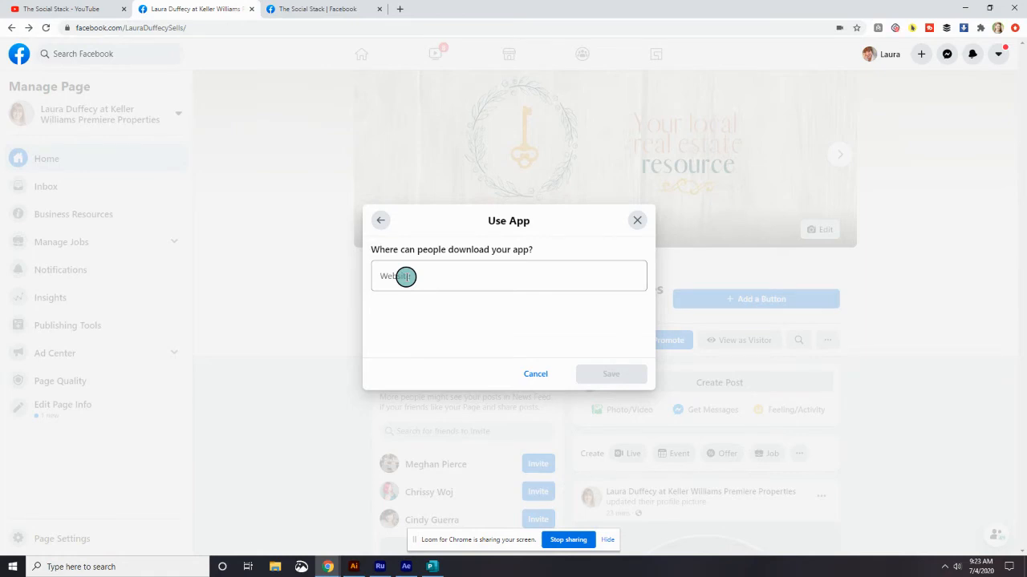
click(405, 276)
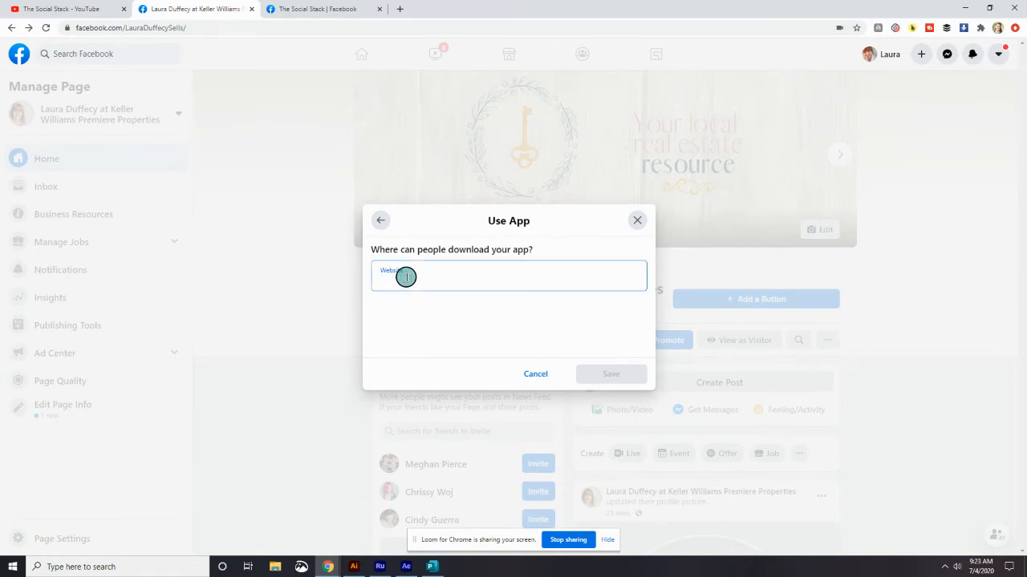
text(https://kwri.app.link/KW2GVAND7)
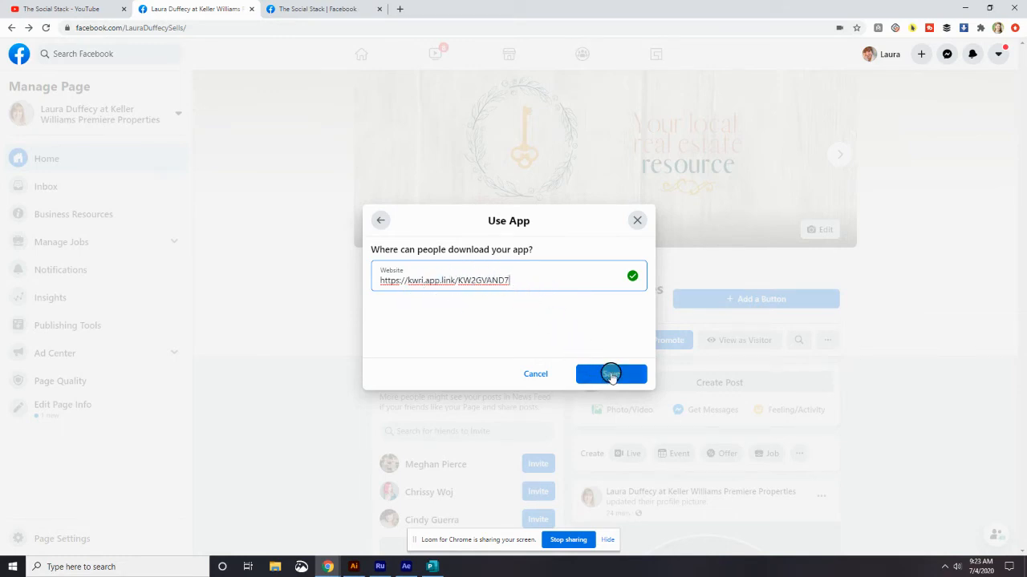
click(611, 374)
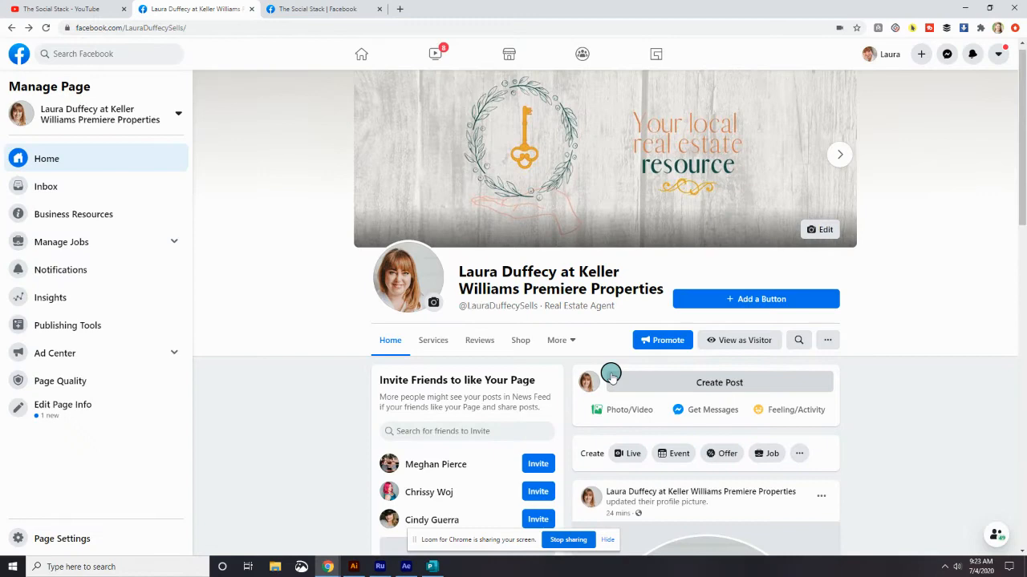
Step: Run Test Button on the Use App button, opening the app download page in a new tab
click(756, 299)
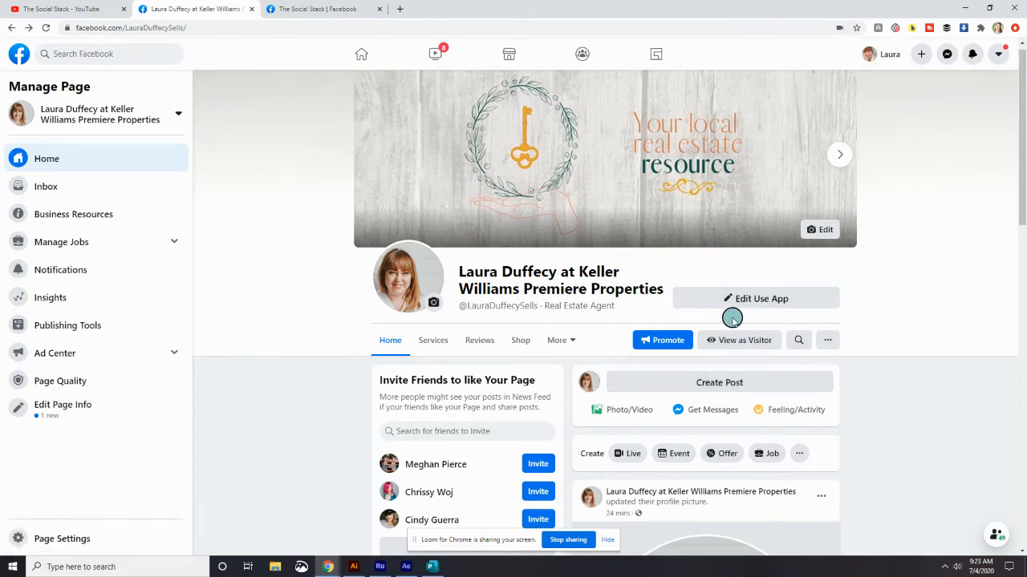
mouse_move(746, 298)
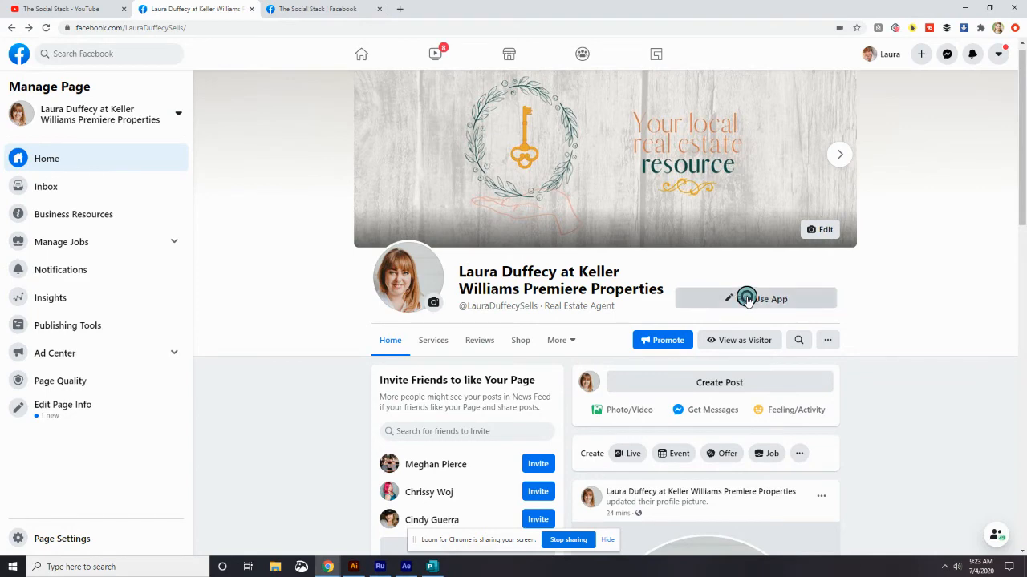
click(755, 299)
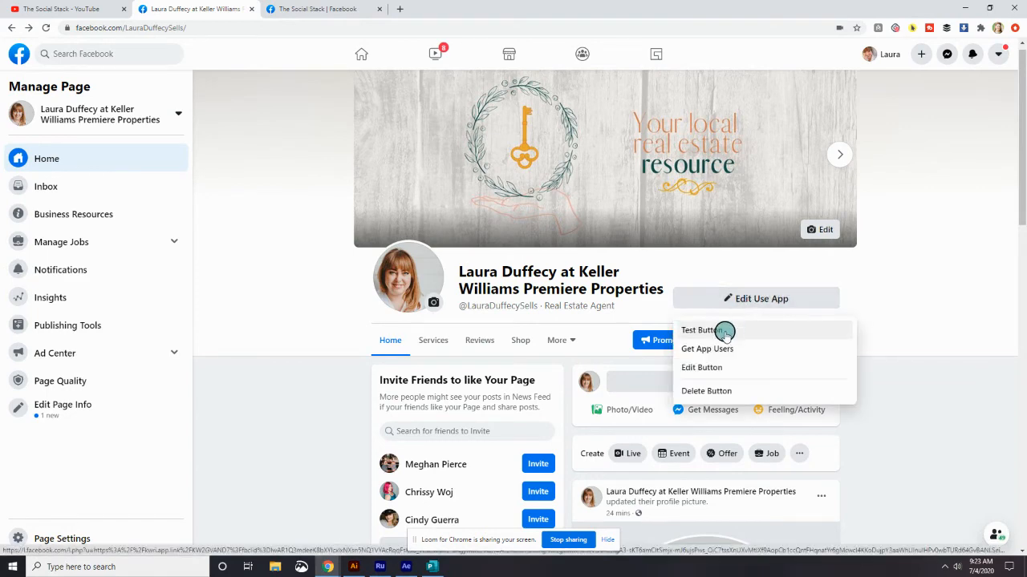
mouse_move(718, 380)
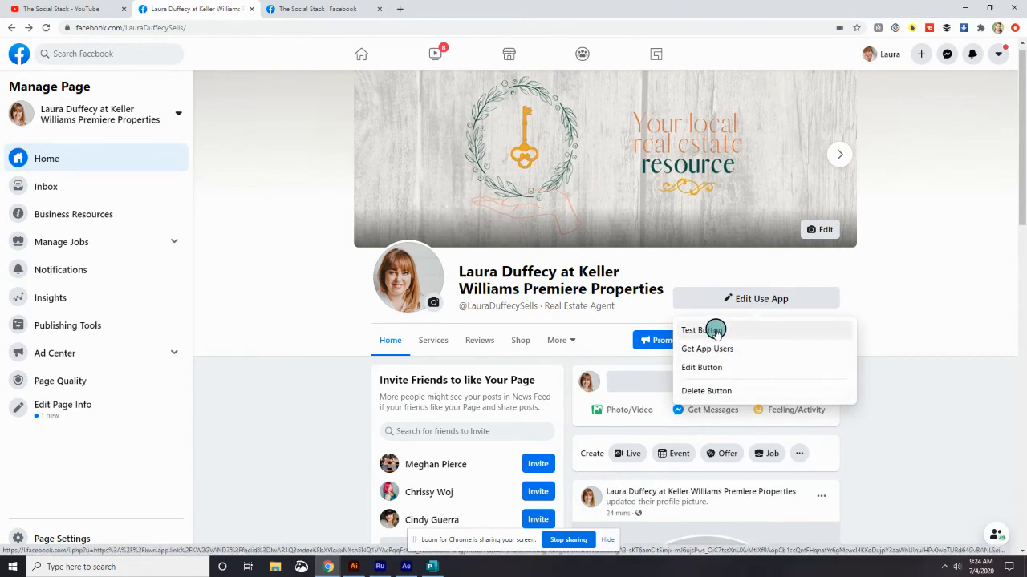
click(701, 329)
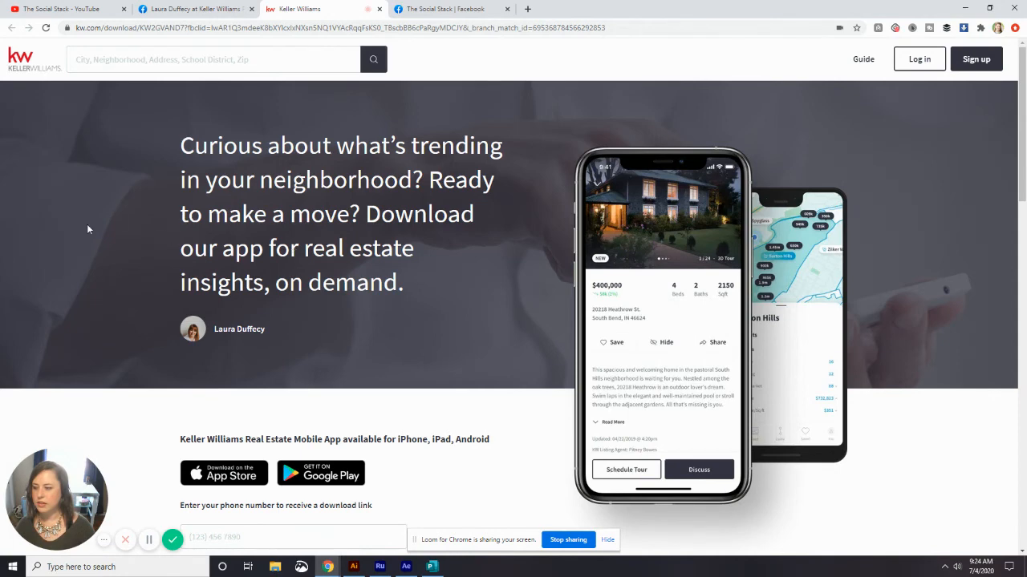
scroll(down, 3)
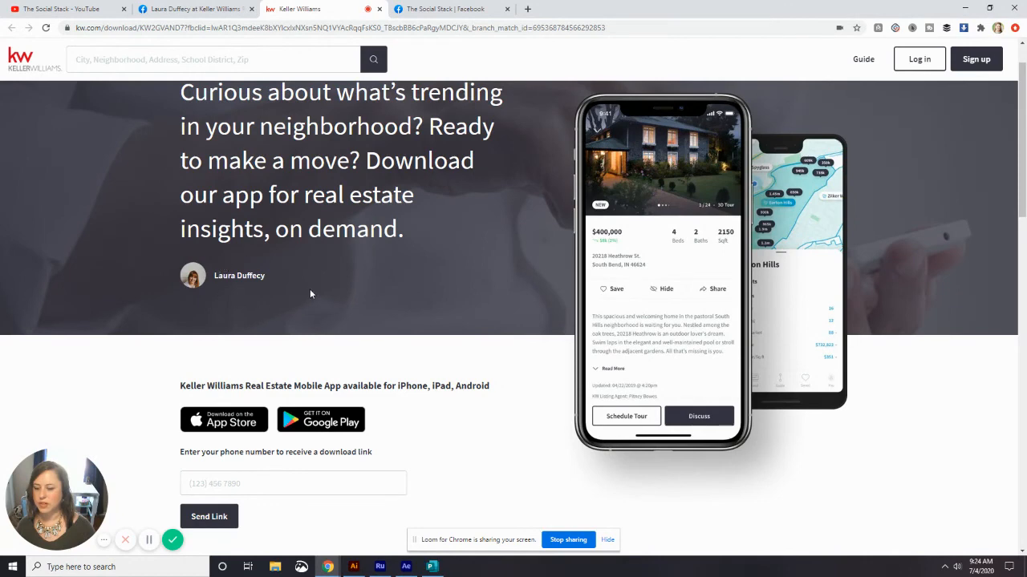
scroll(down, 3)
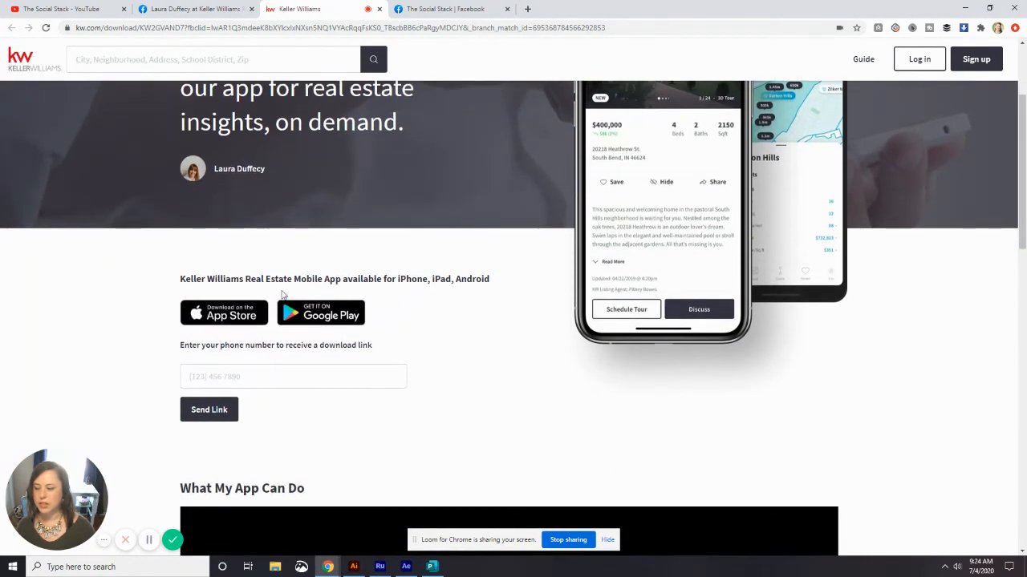
mouse_move(223, 313)
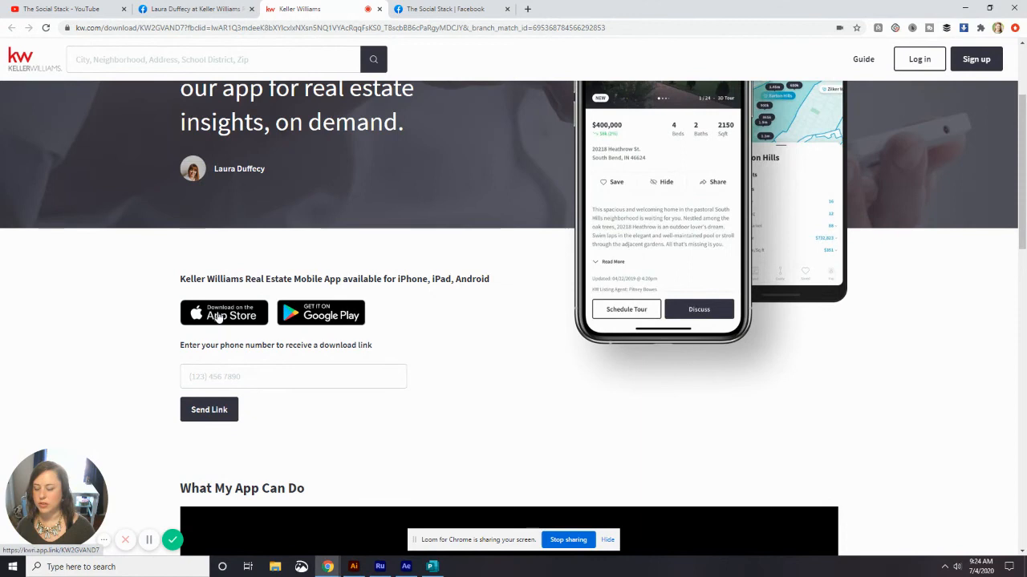
mouse_move(321, 313)
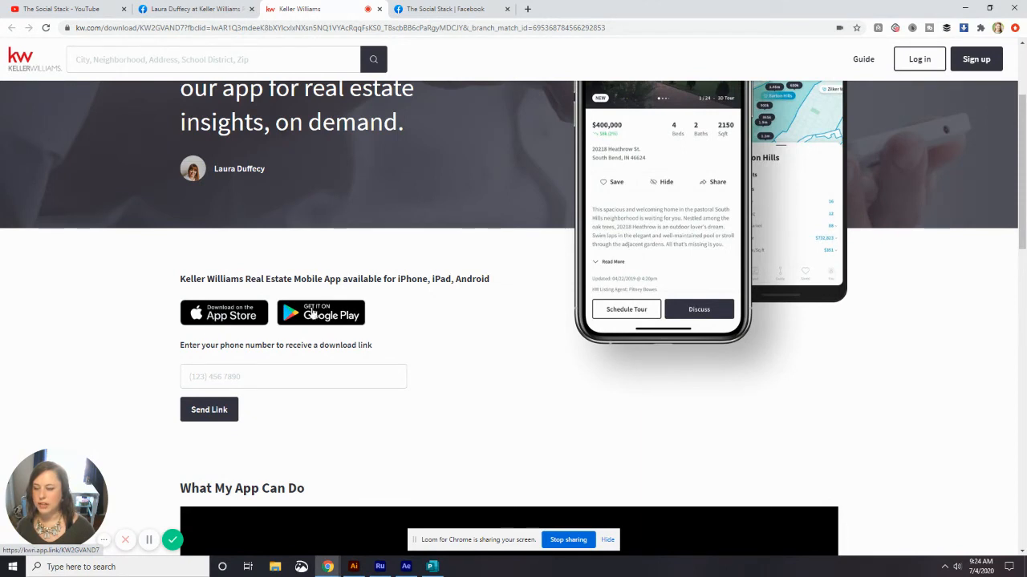
click(293, 376)
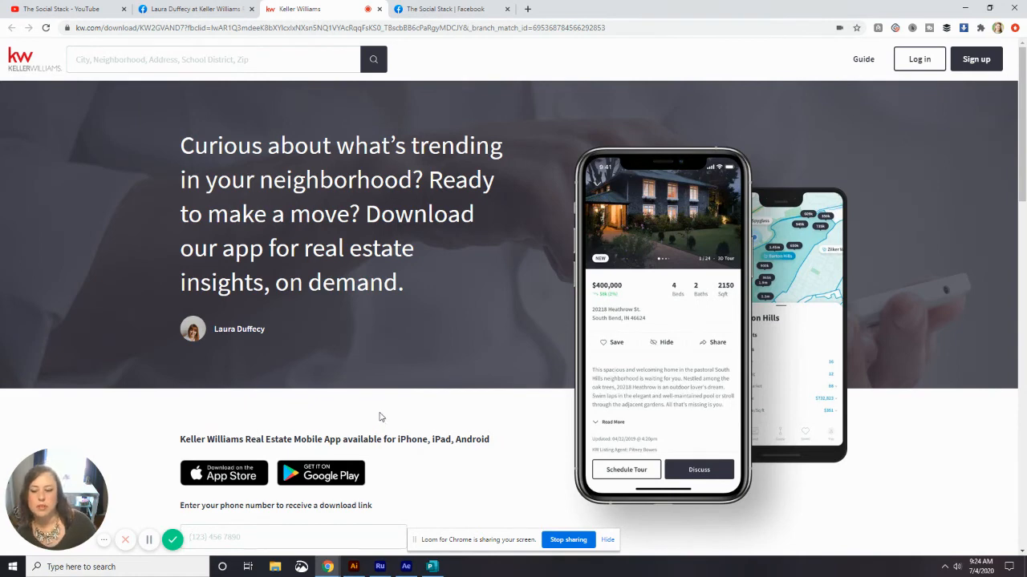
scroll(down, 3)
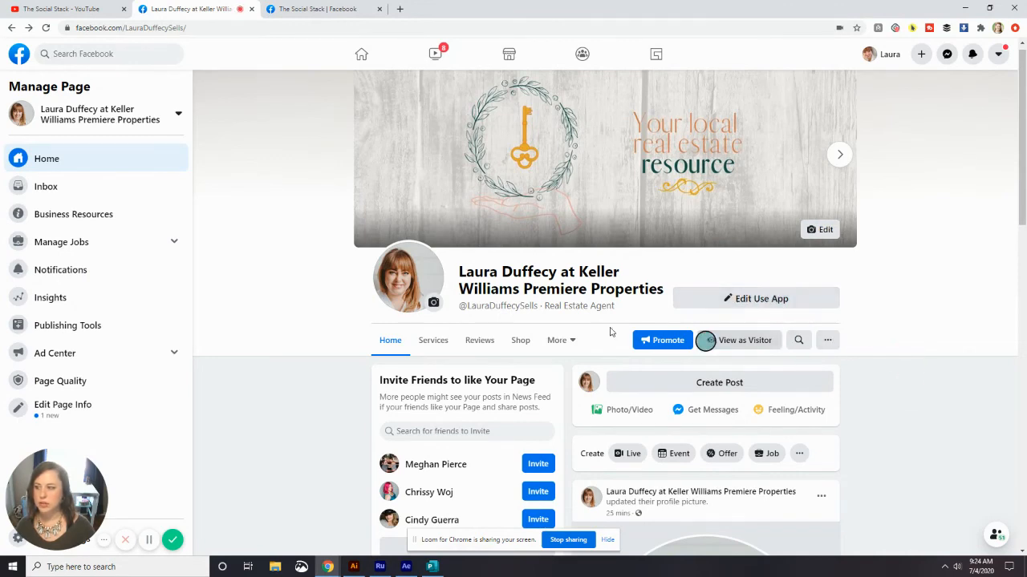
Step: Return to the Keller Williams page tab and preview it as a visitor
click(140, 27)
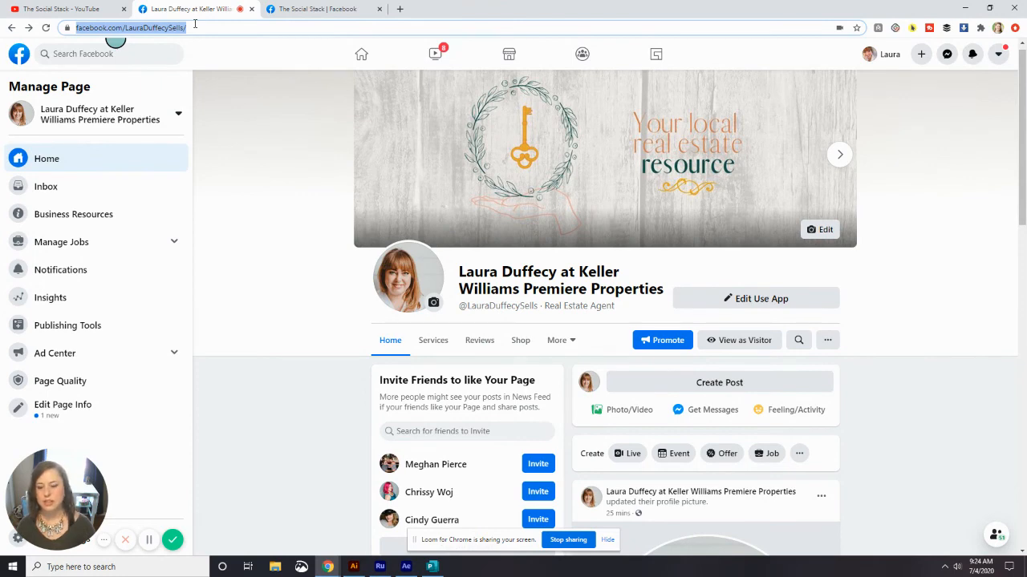
mouse_move(579, 237)
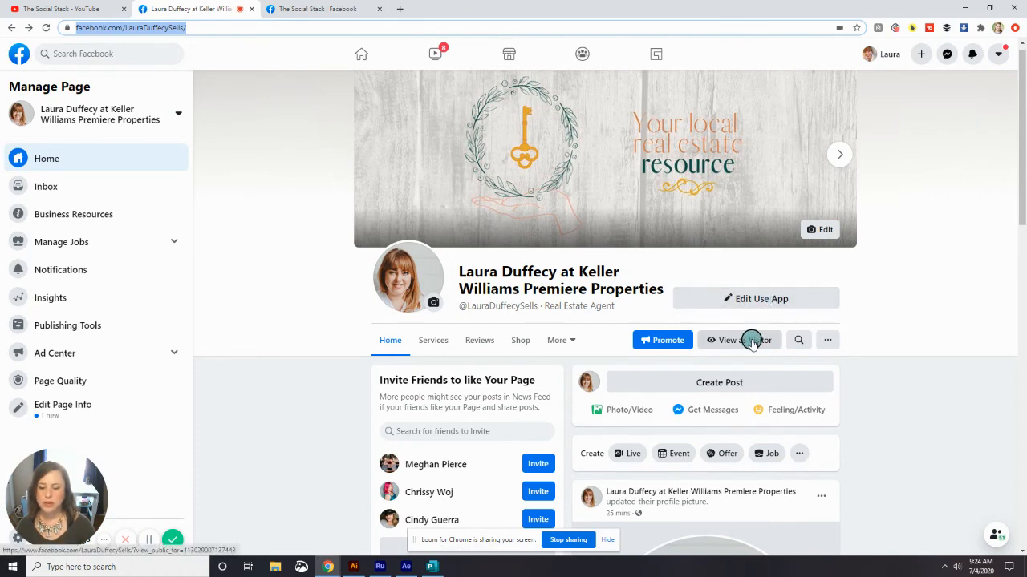
click(739, 340)
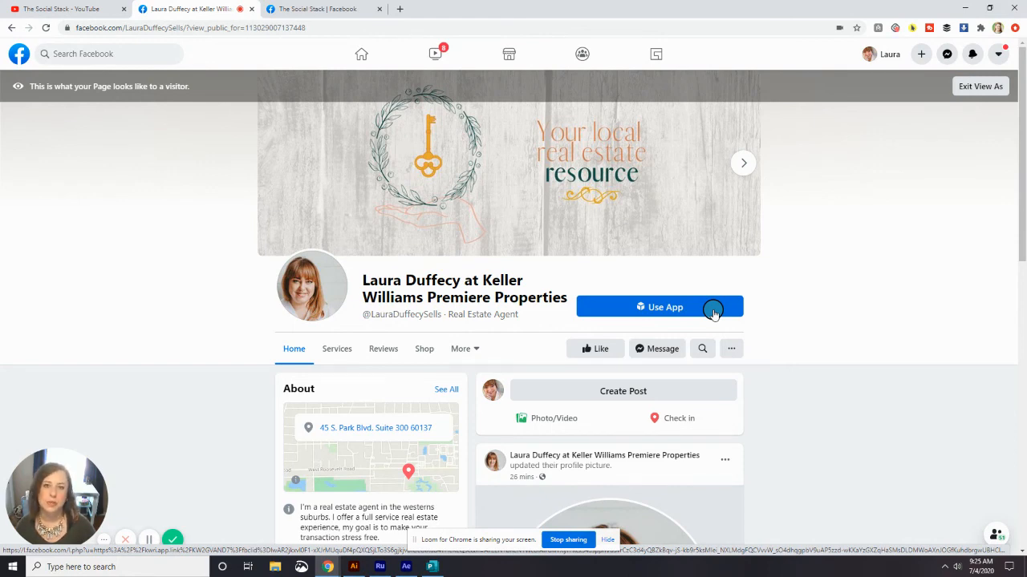
mouse_move(727, 278)
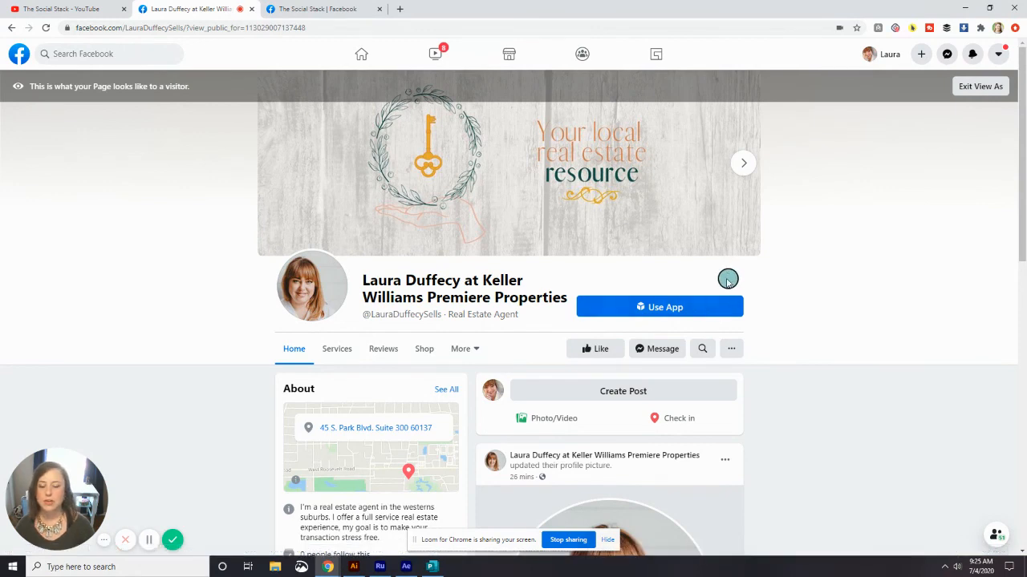
mouse_move(862, 310)
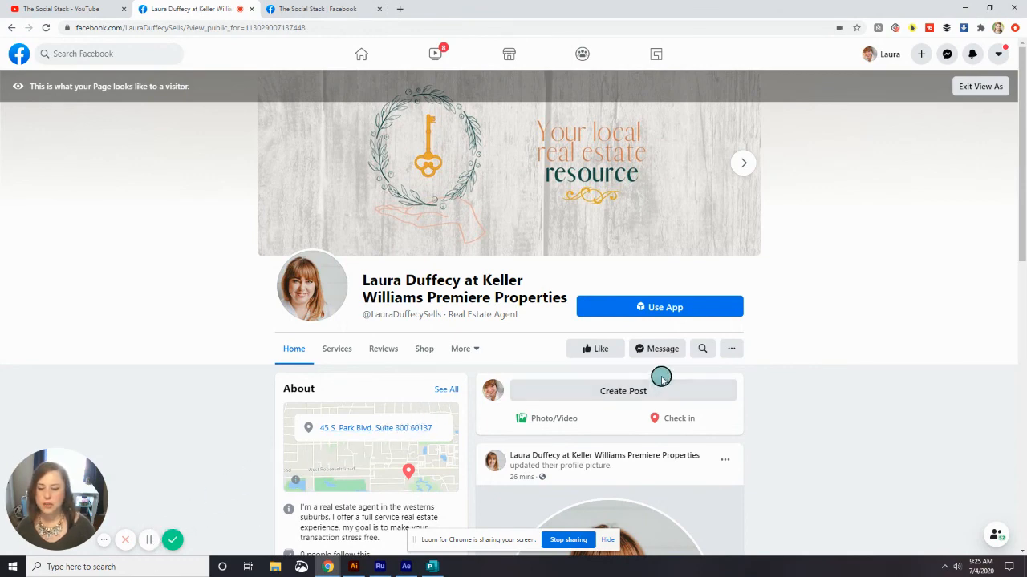
Step: Scroll the visitor view down to the About details and profile picture post
scroll(down, 3)
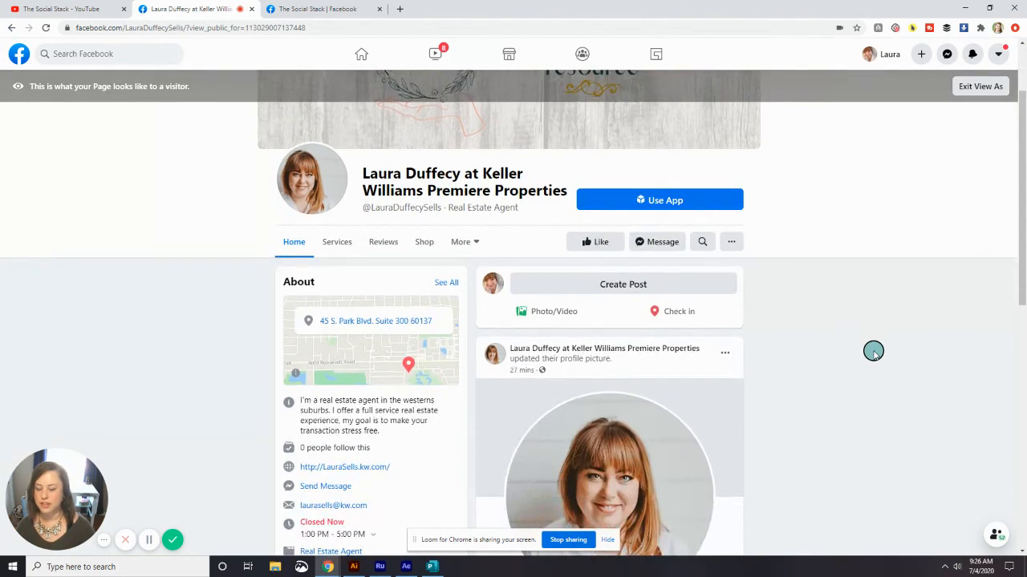
mouse_move(148, 540)
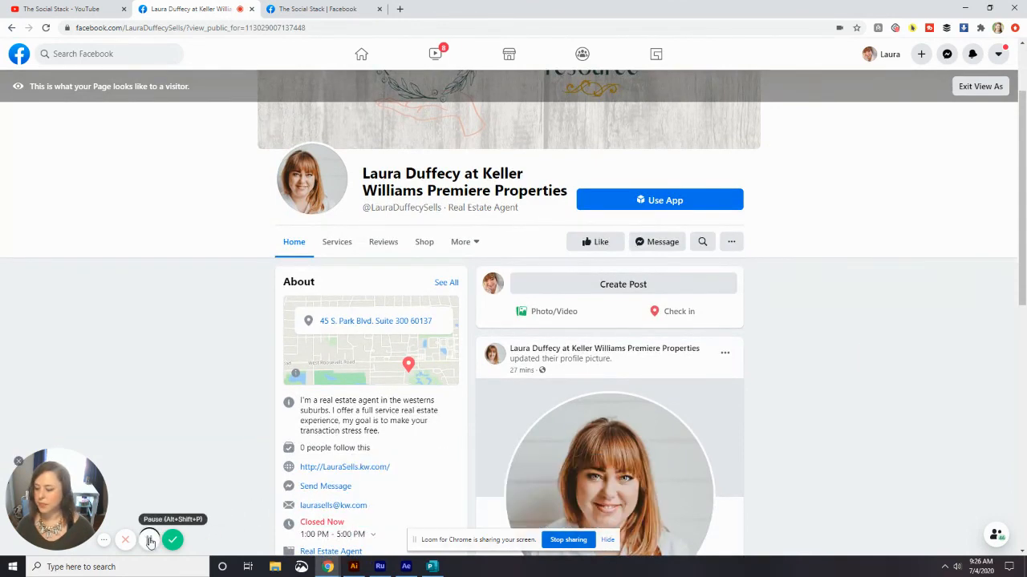